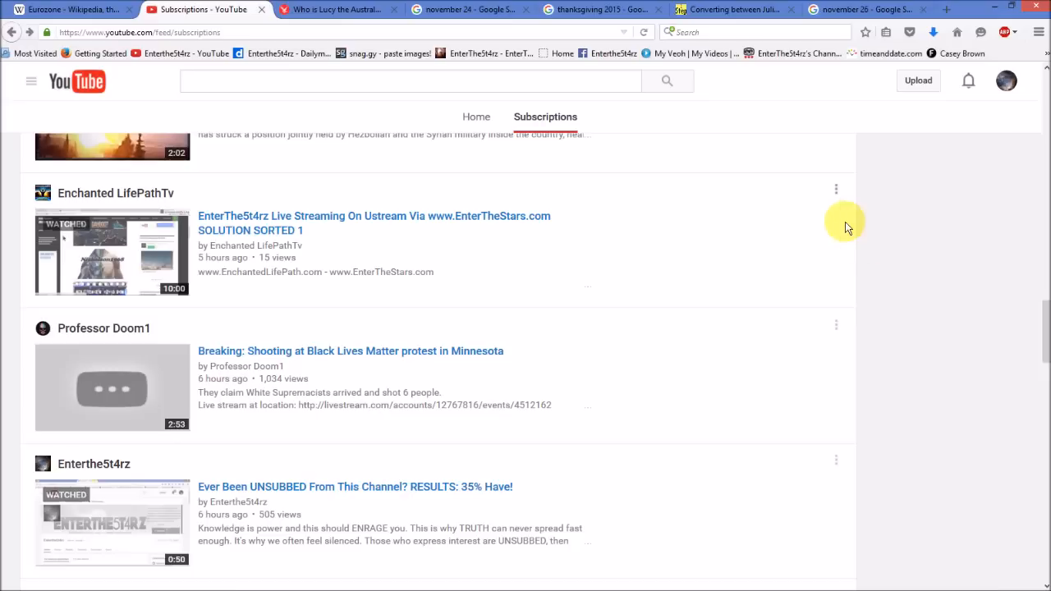
mouse_move(1044, 327)
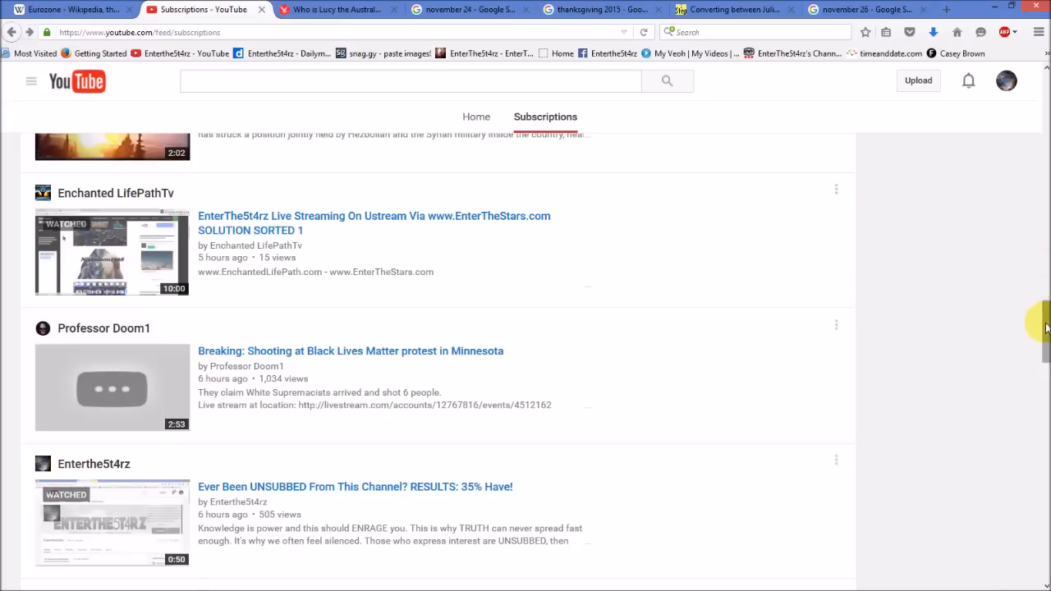
Scroll up and down through the current page to skim its contents
scroll(down, 3)
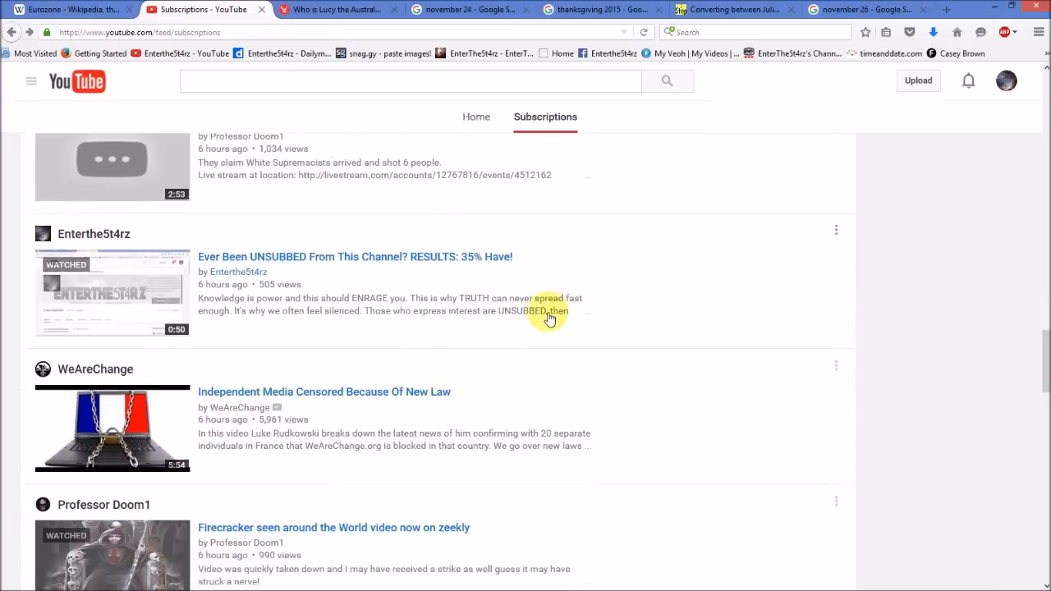
mouse_move(384, 299)
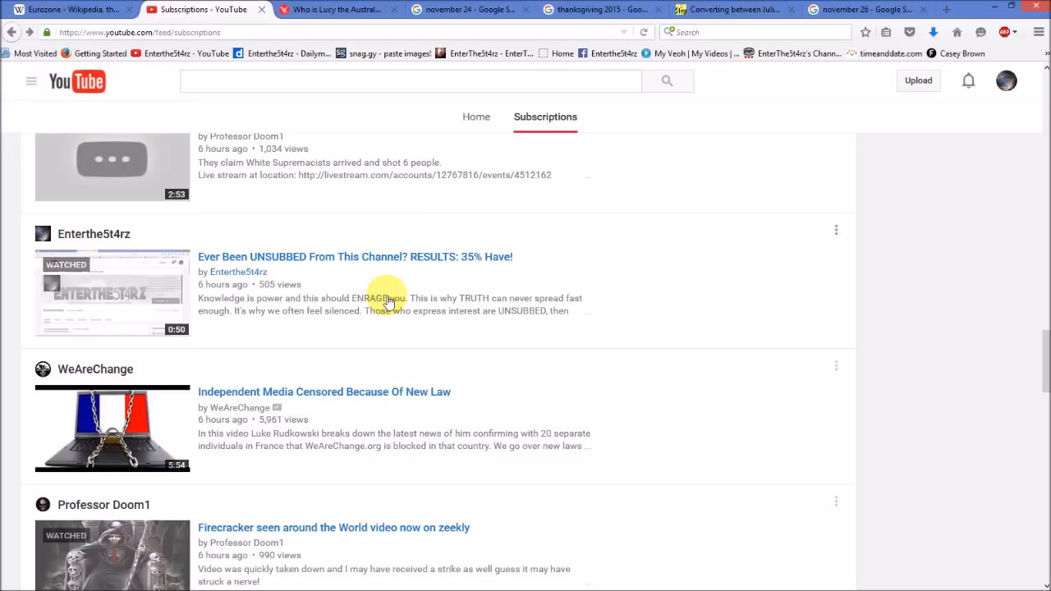
mouse_move(597, 269)
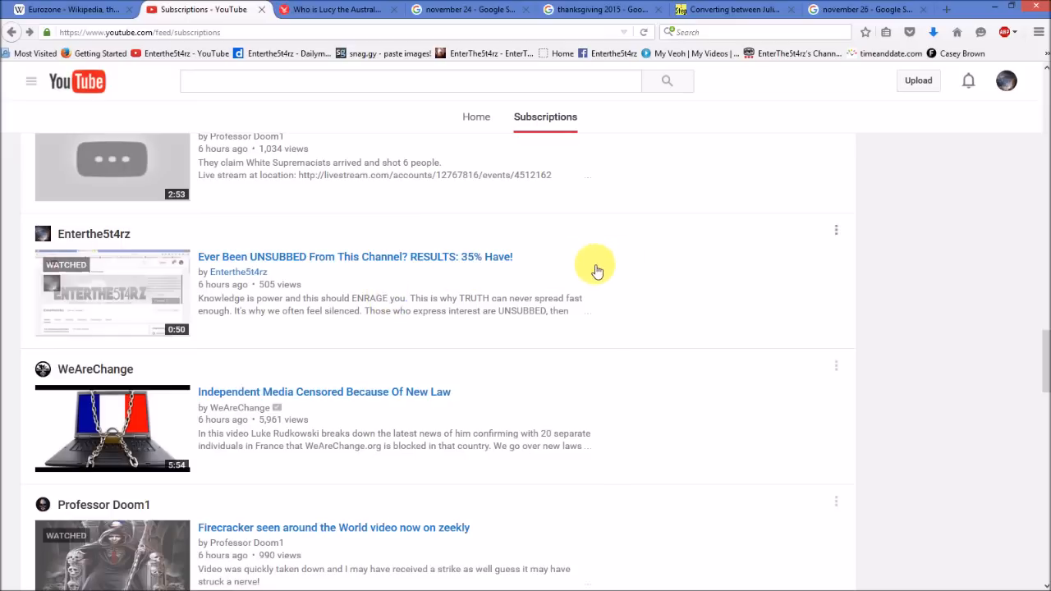
mouse_move(687, 271)
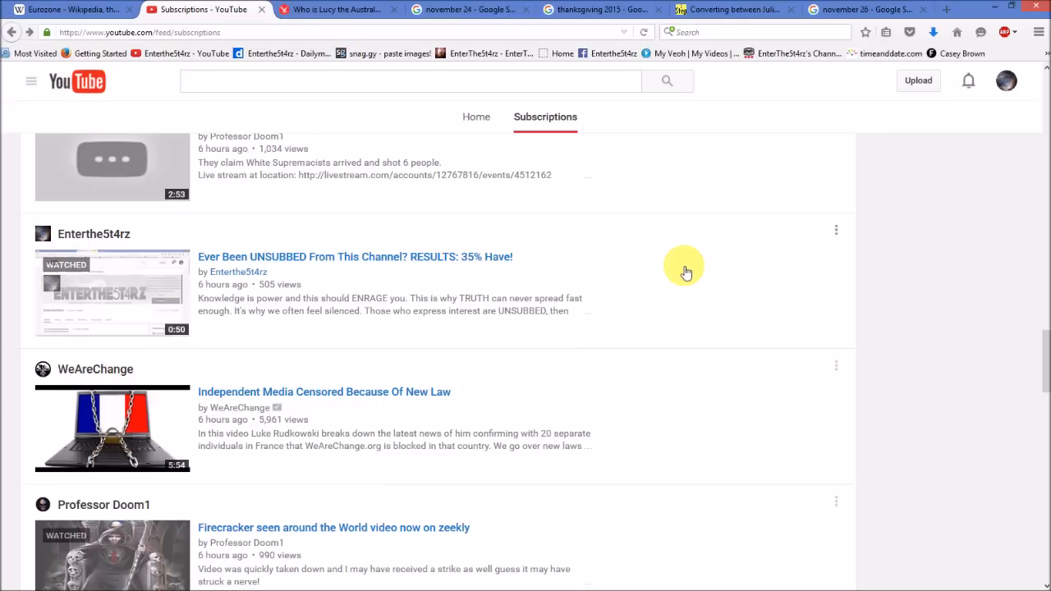
mouse_move(1048, 363)
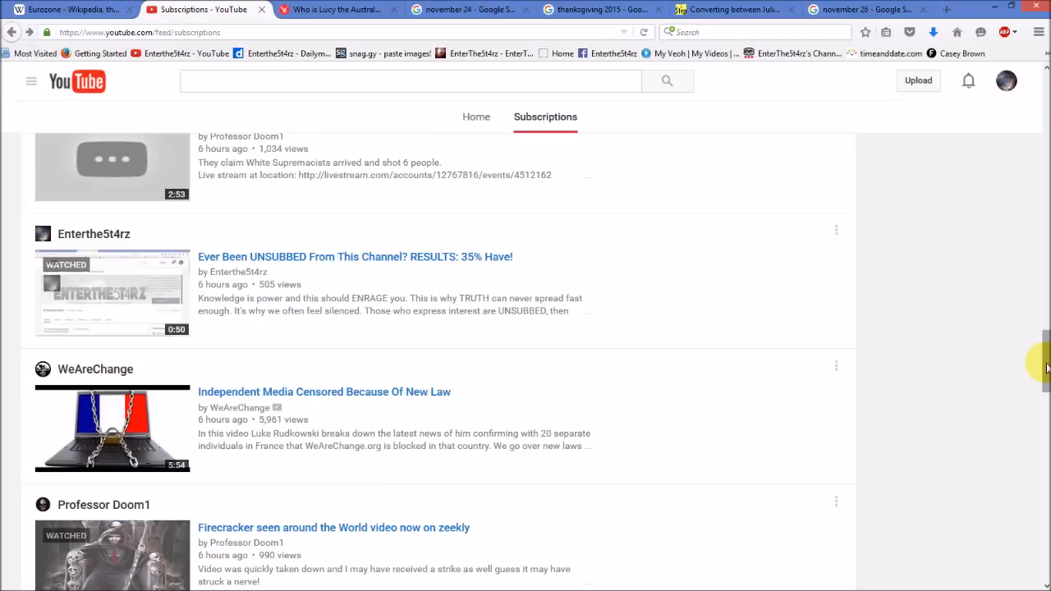
scroll(up, 3)
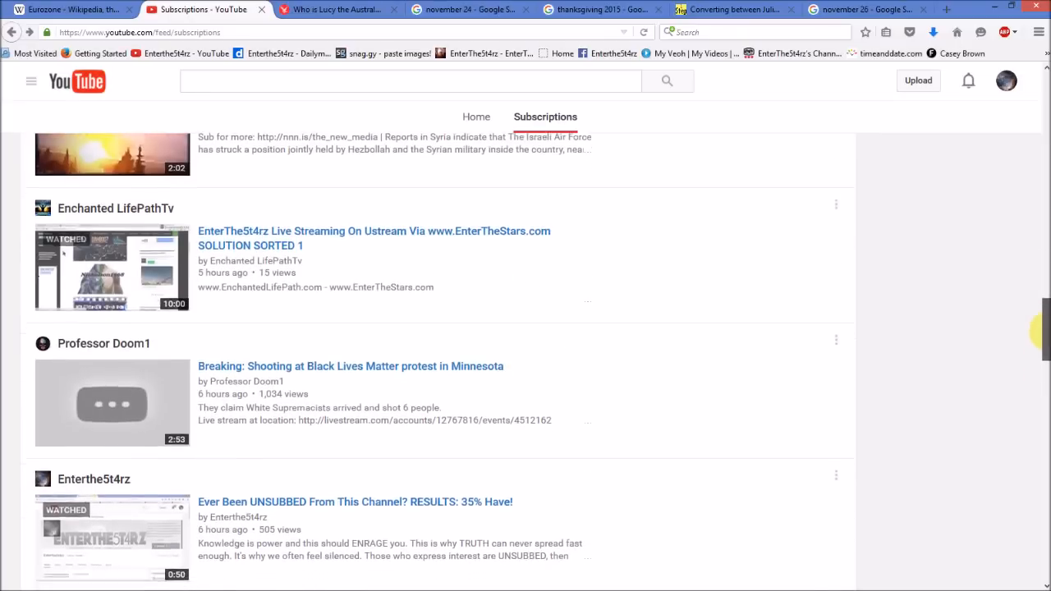
scroll(down, 3)
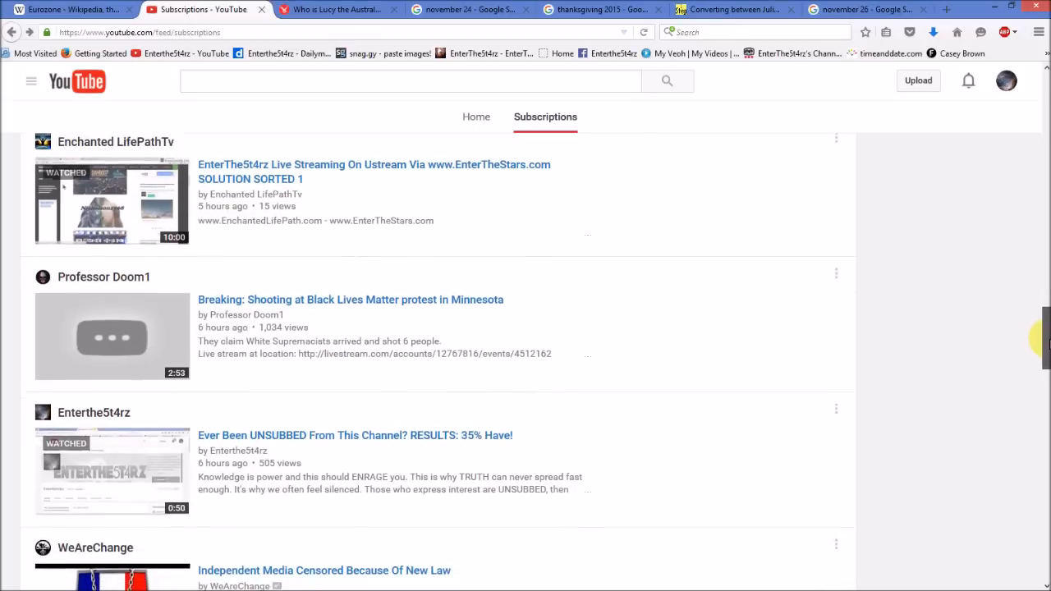
scroll(down, 3)
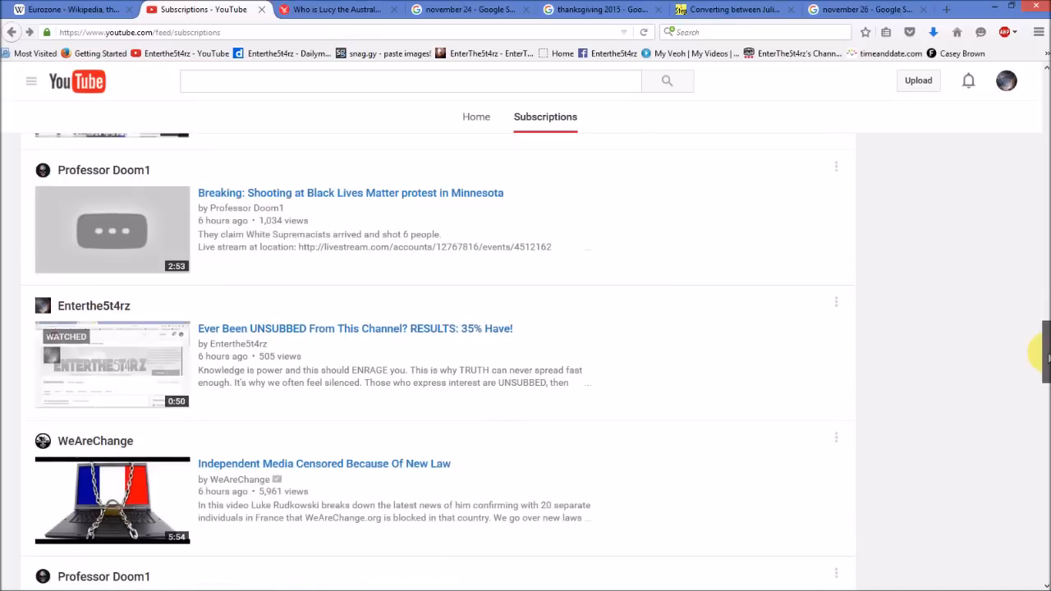
scroll(down, 3)
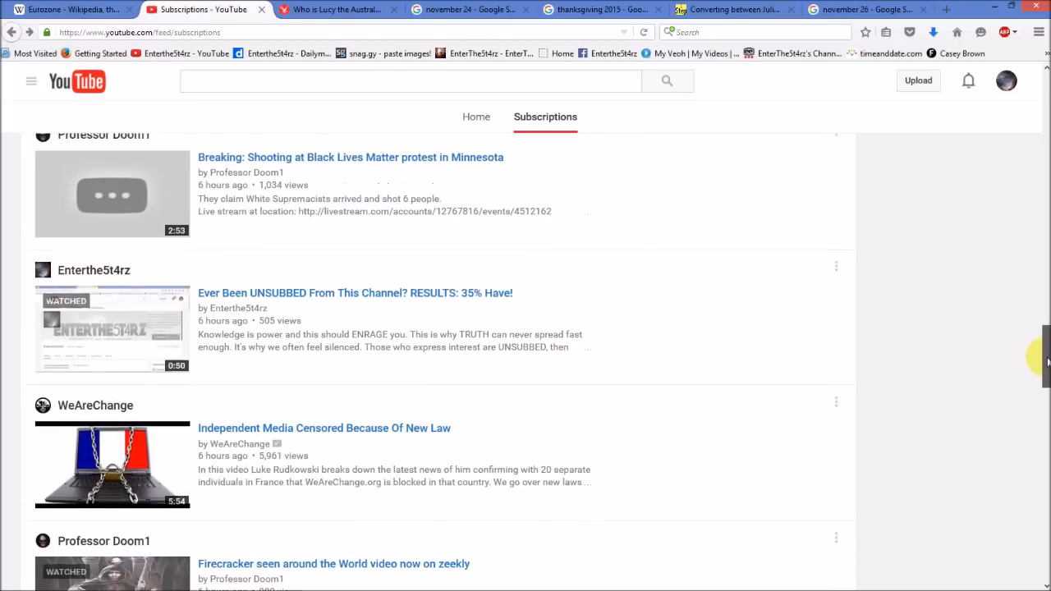
scroll(up, 3)
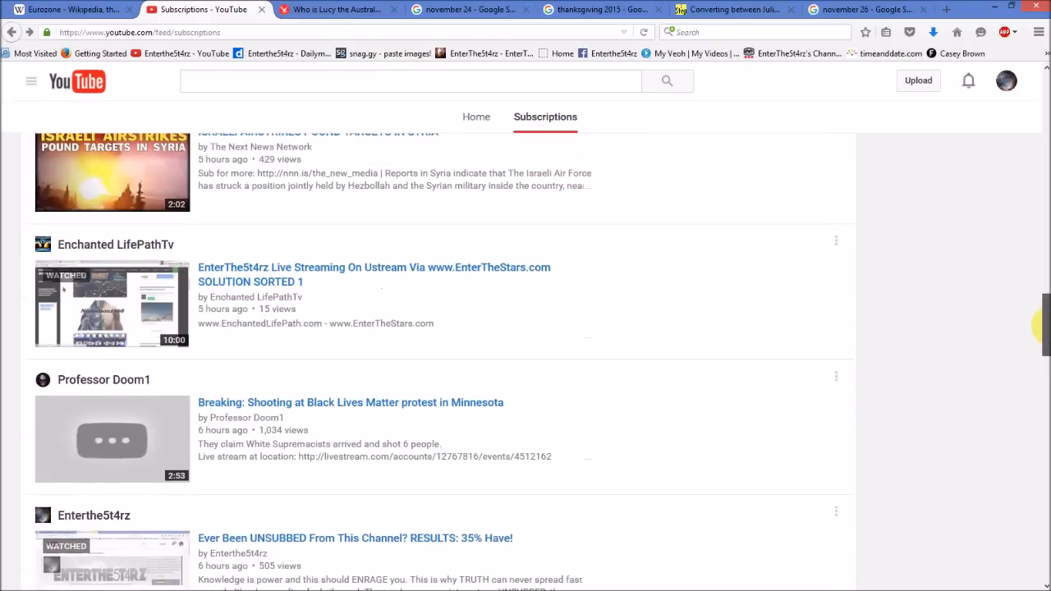
scroll(down, 3)
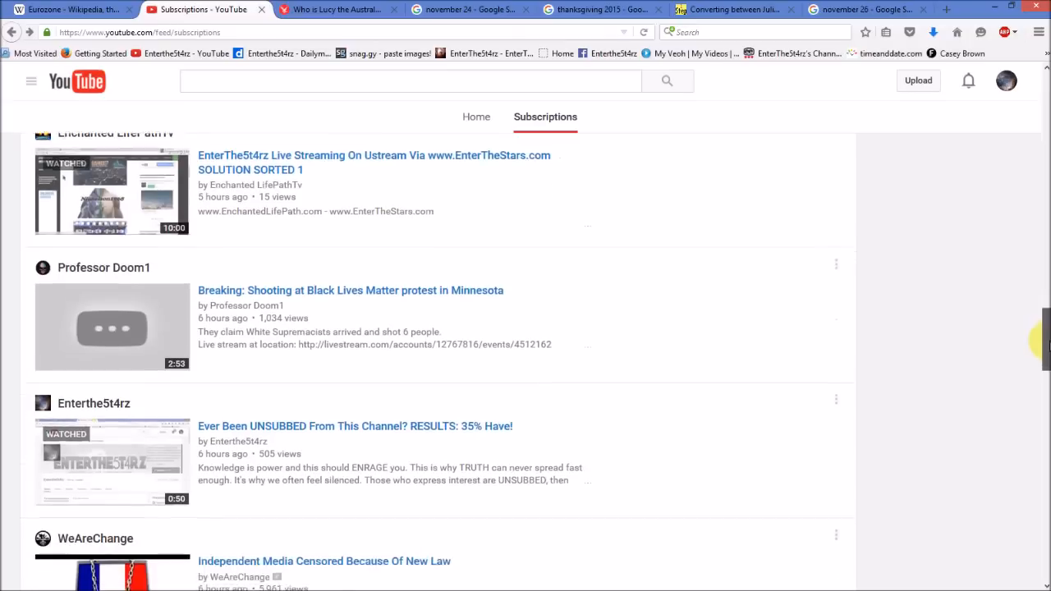
scroll(down, 3)
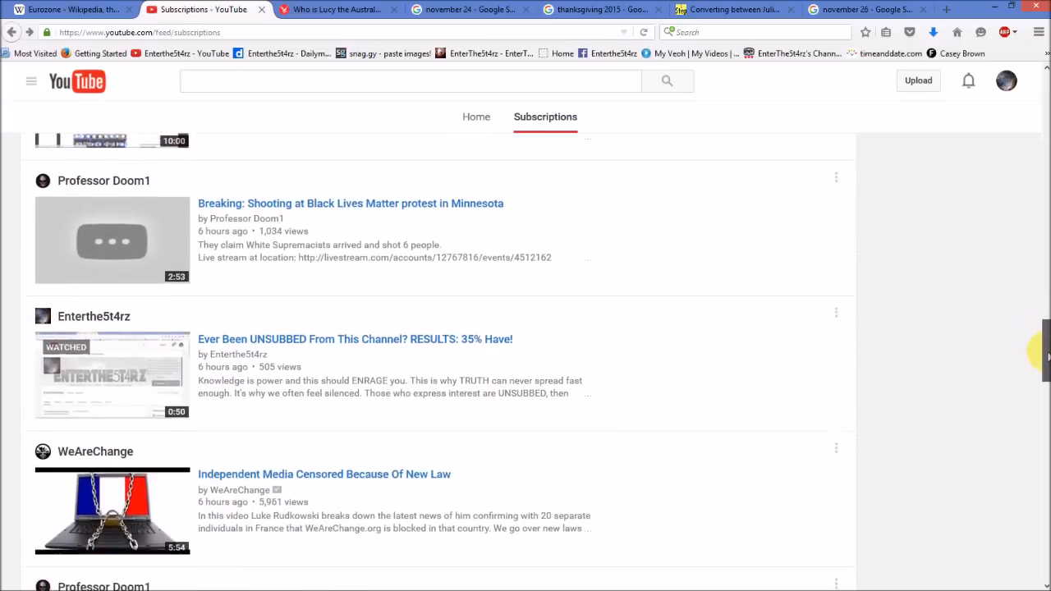
scroll(down, 3)
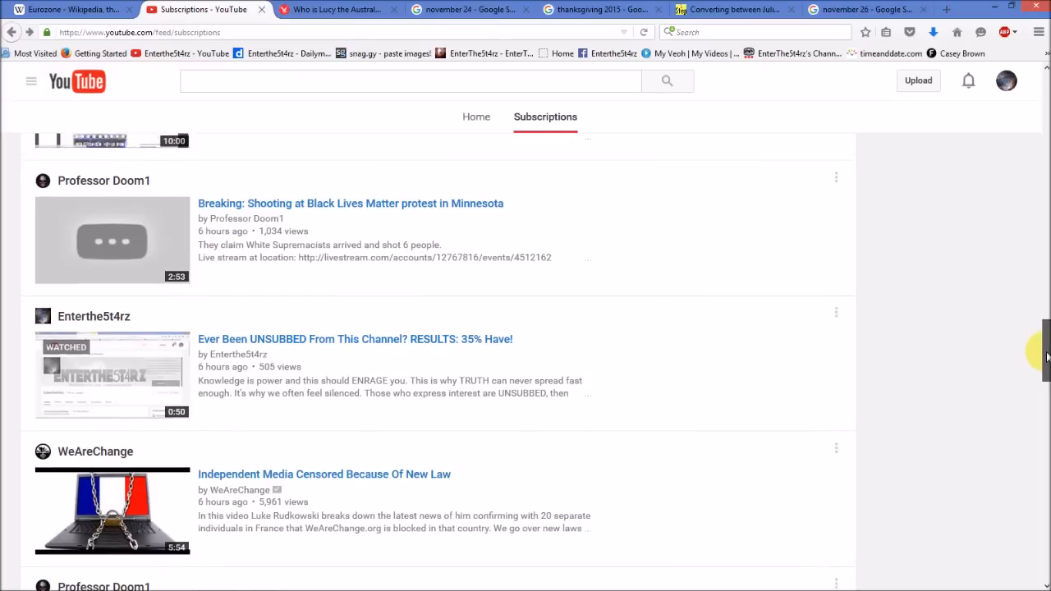
scroll(down, 3)
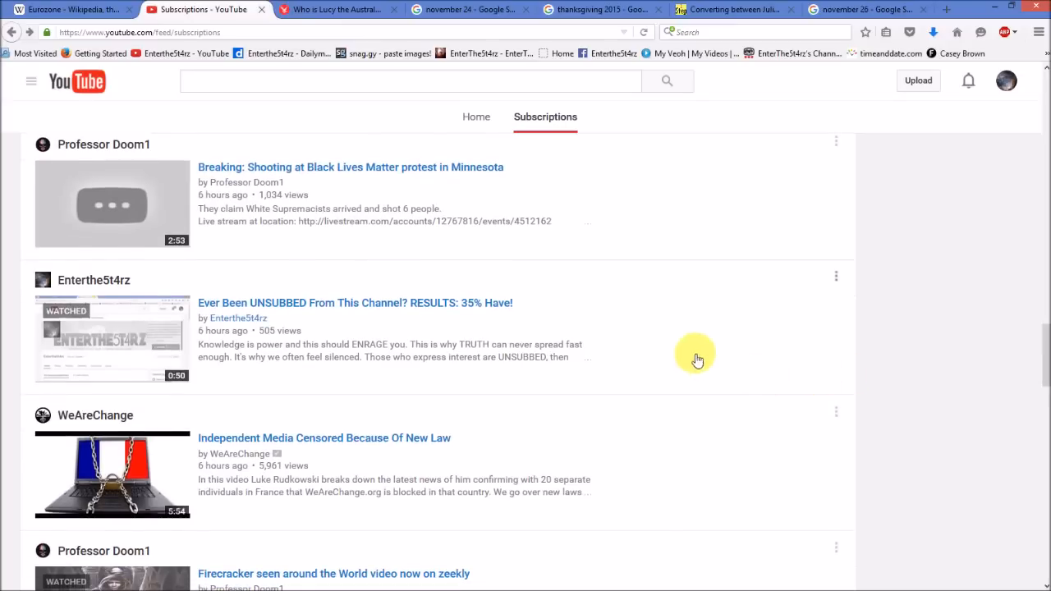
mouse_move(519, 333)
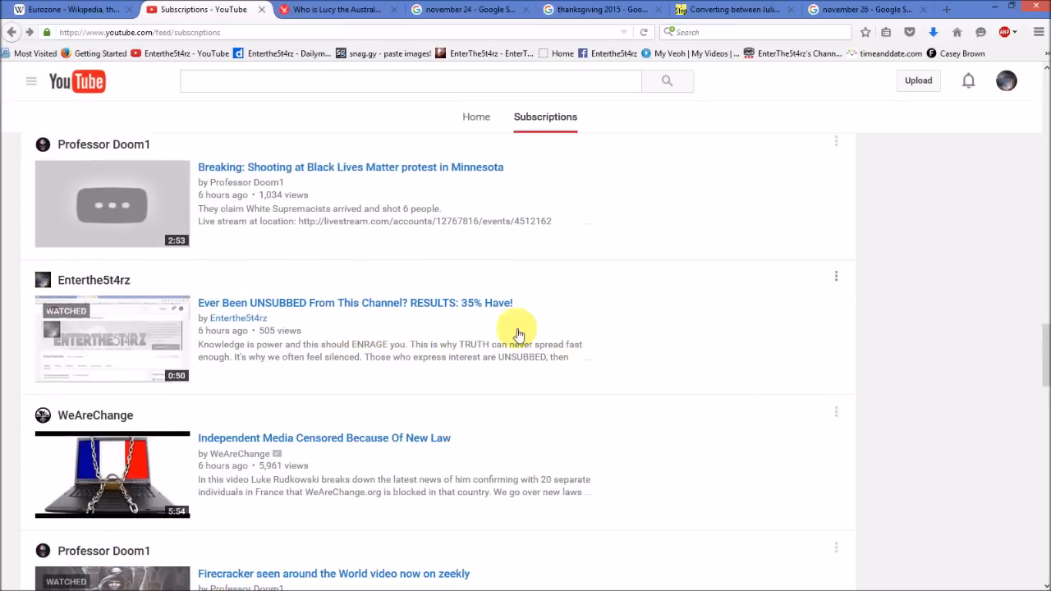
mouse_move(1048, 364)
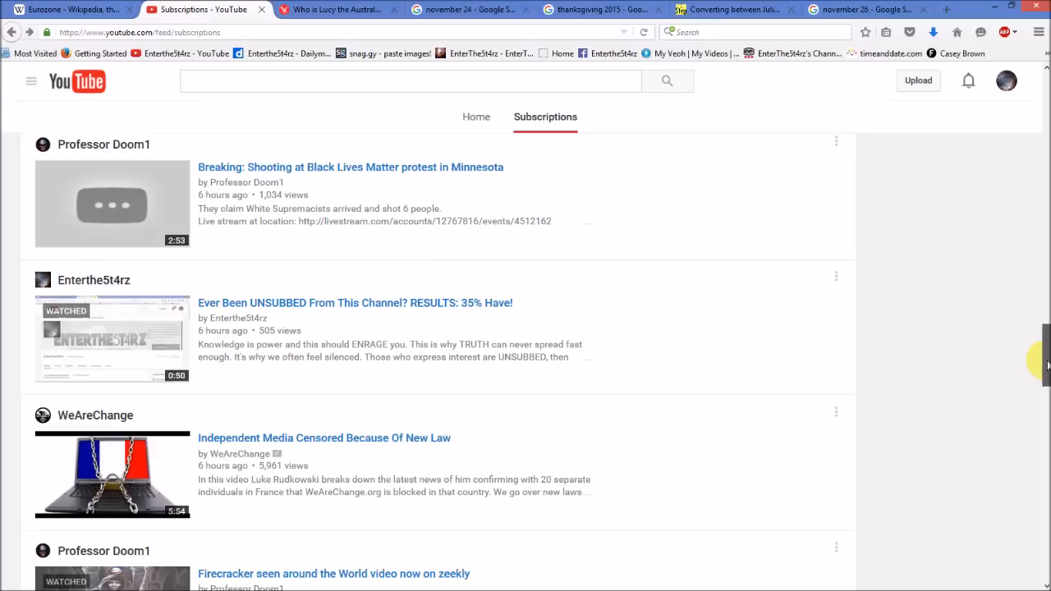
scroll(up, 3)
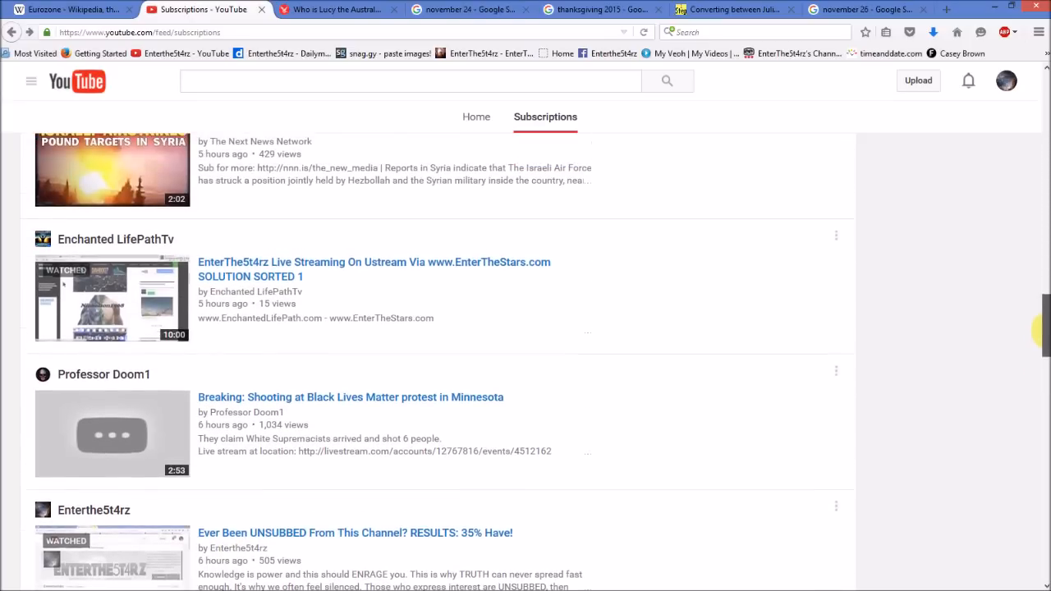
scroll(down, 3)
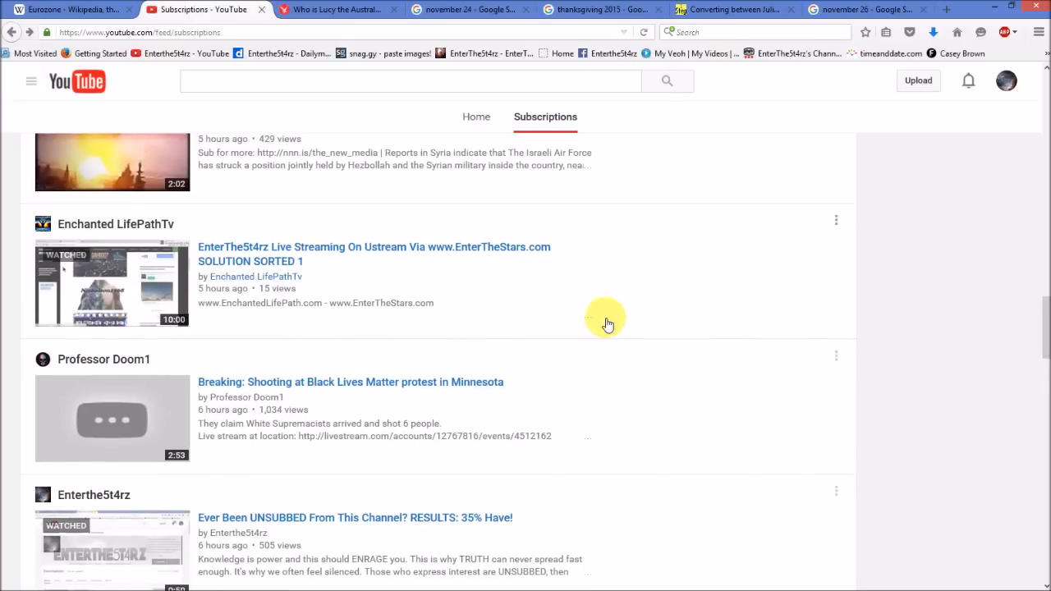
mouse_move(628, 299)
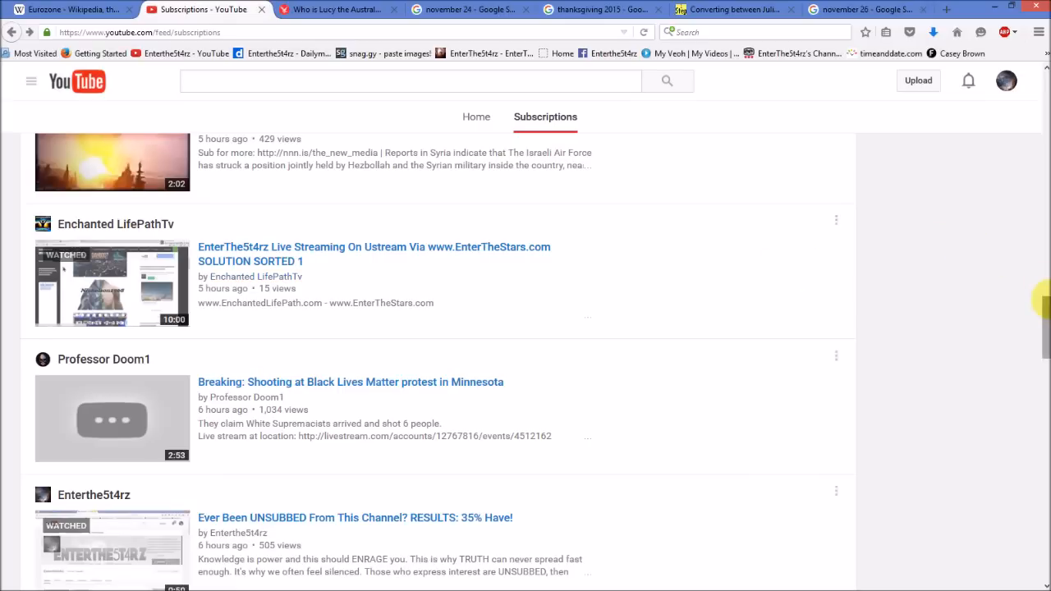
mouse_move(1043, 336)
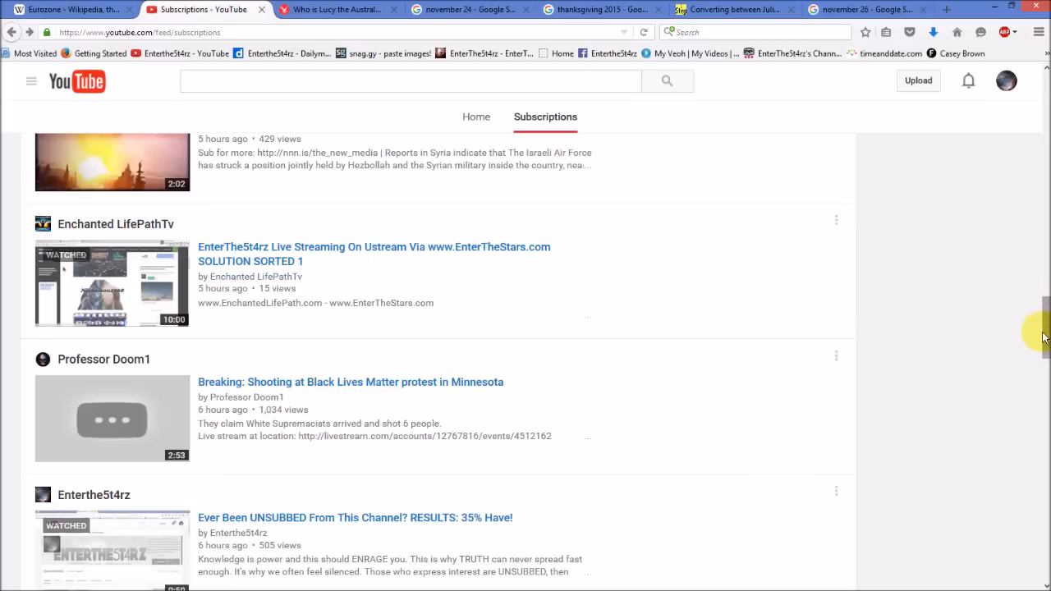
mouse_move(1045, 328)
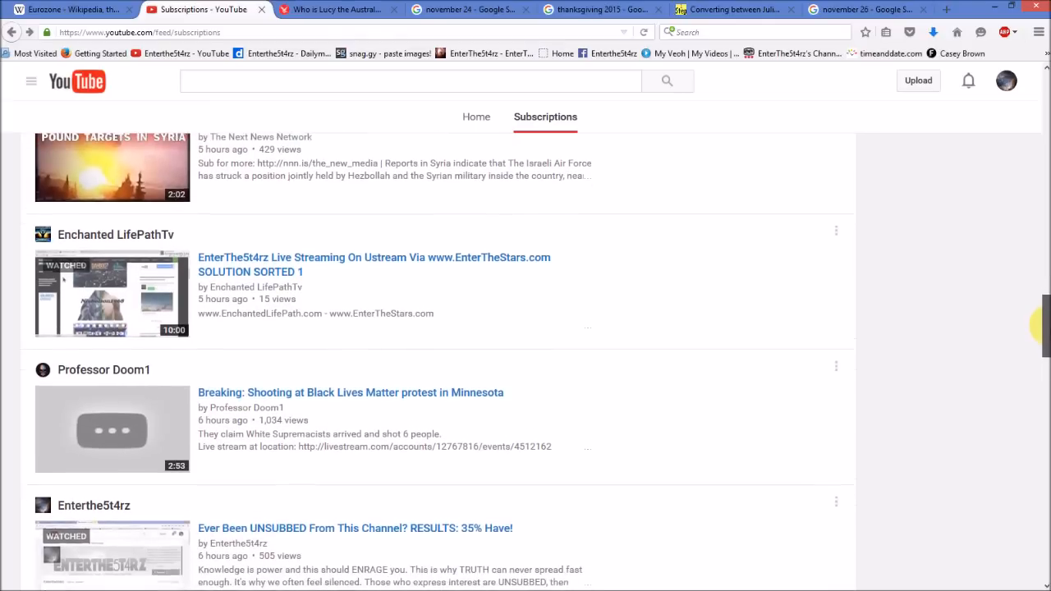
scroll(down, 3)
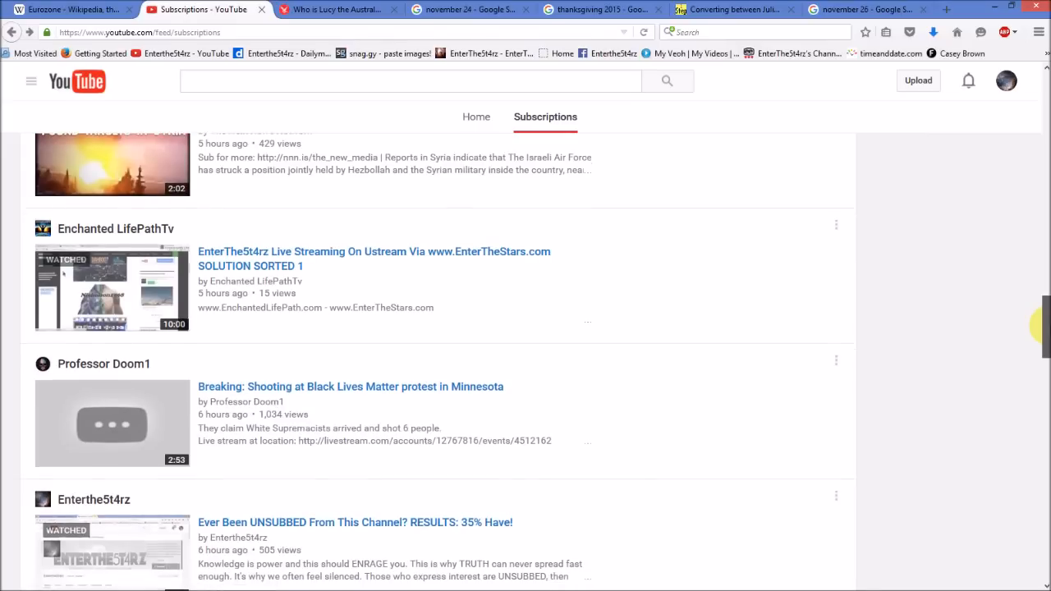
scroll(down, 3)
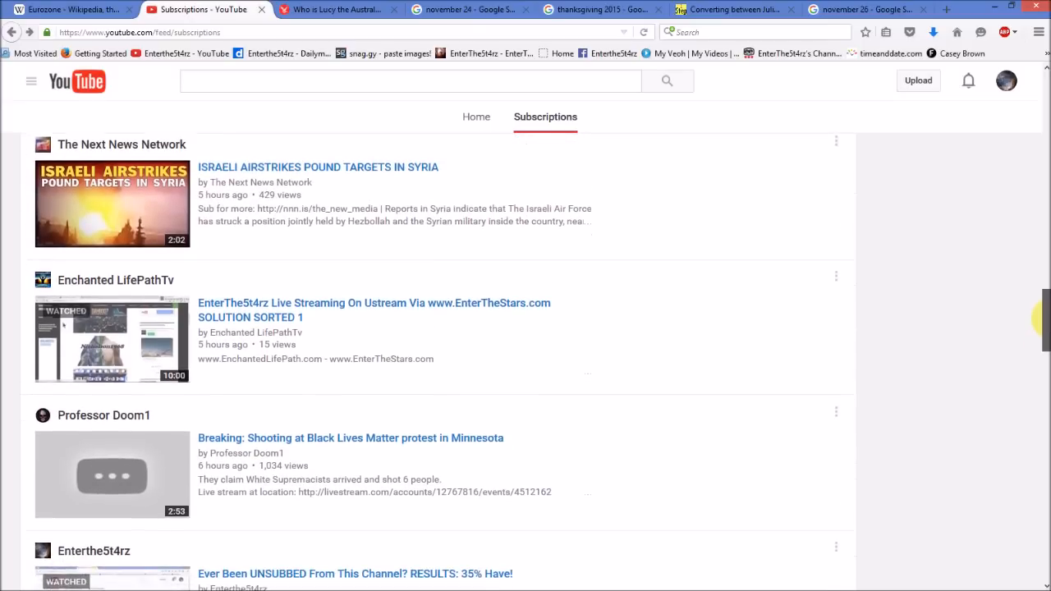
mouse_move(438, 410)
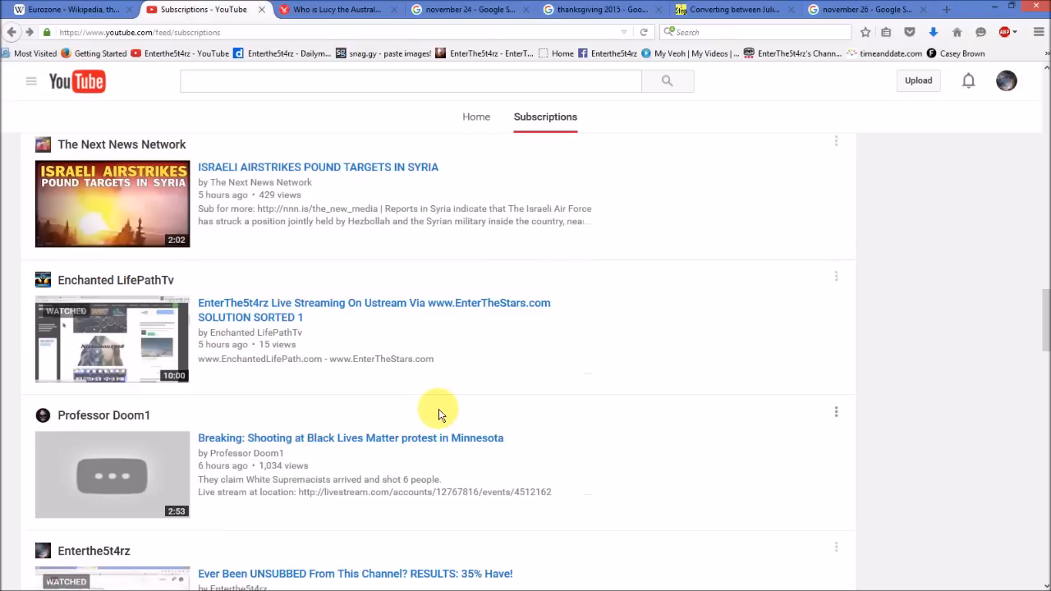
mouse_move(565, 414)
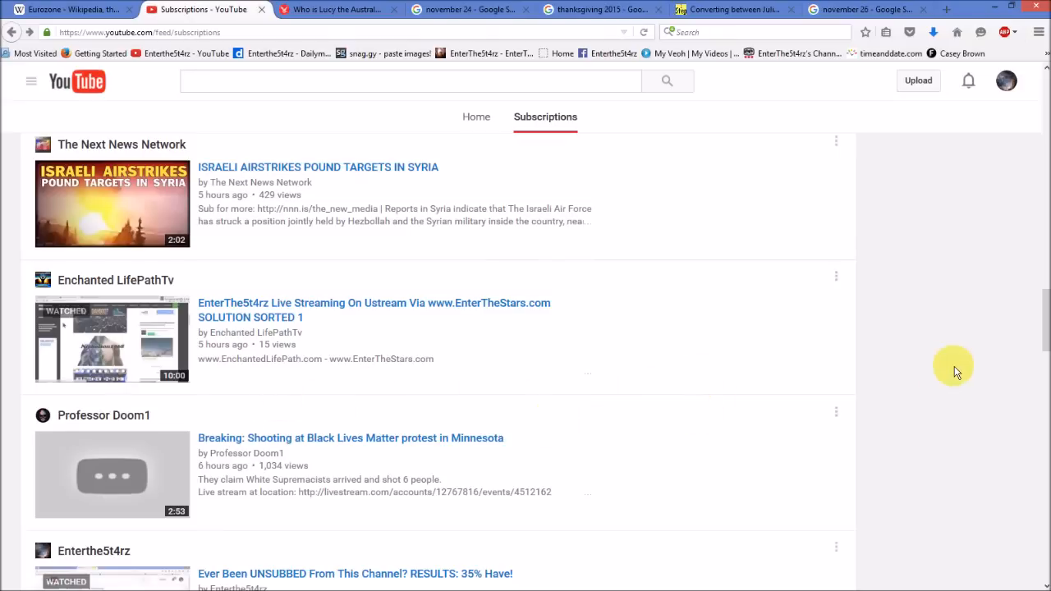
mouse_move(1042, 325)
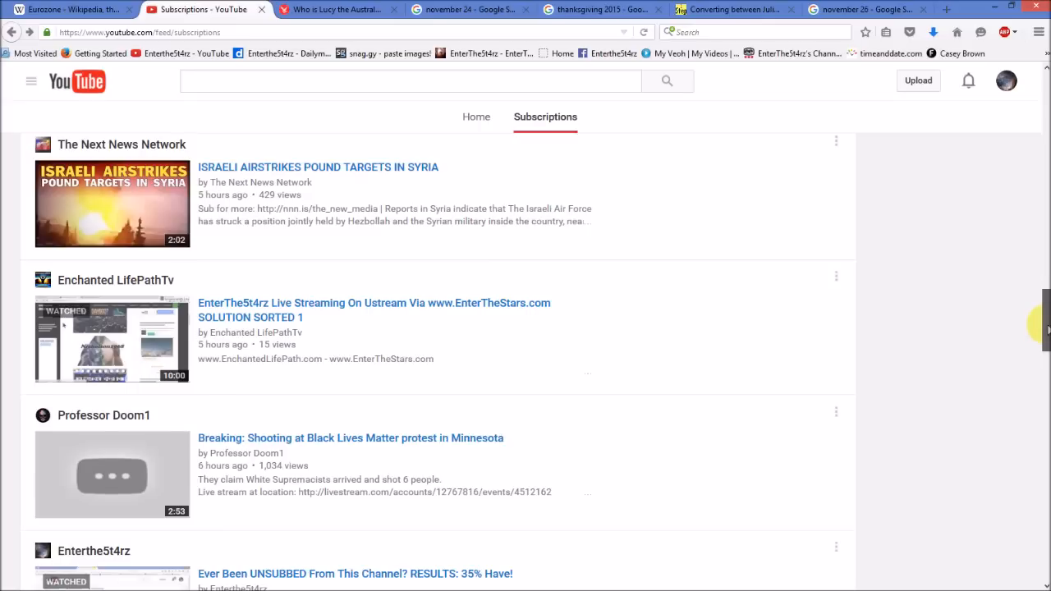
scroll(down, 3)
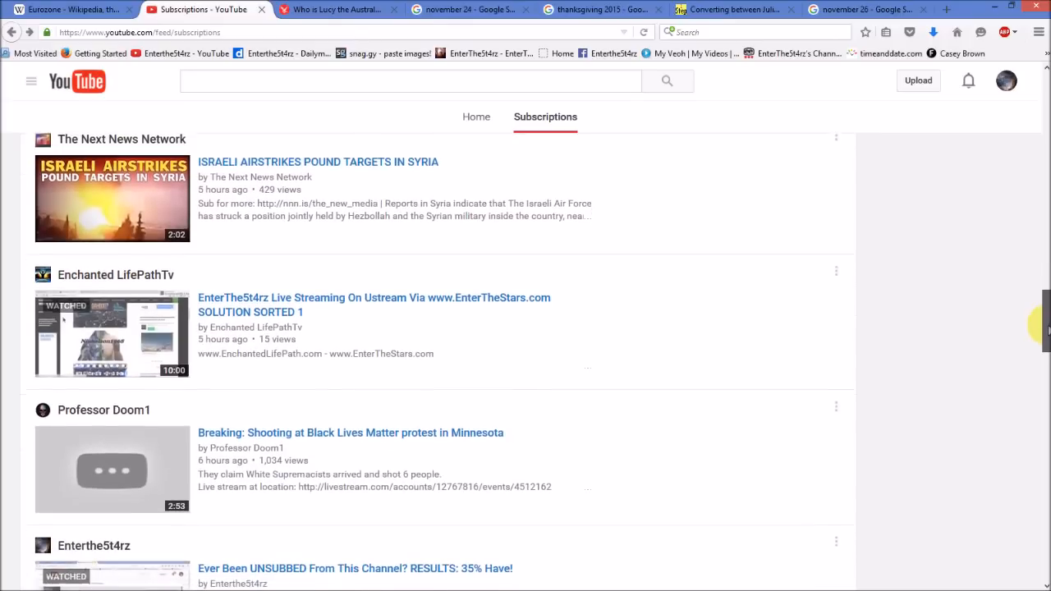
scroll(down, 3)
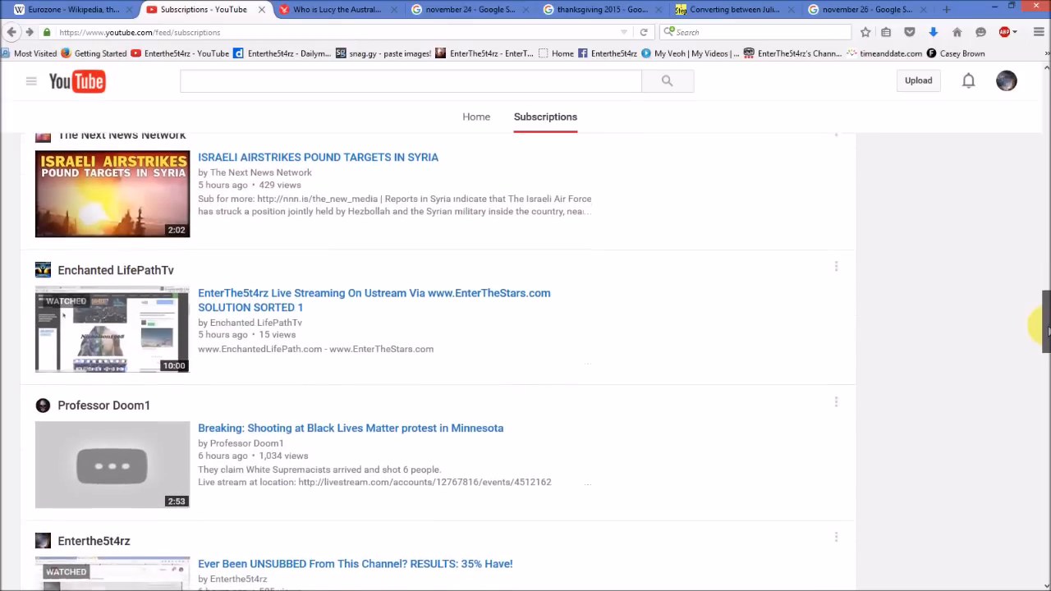
scroll(up, 3)
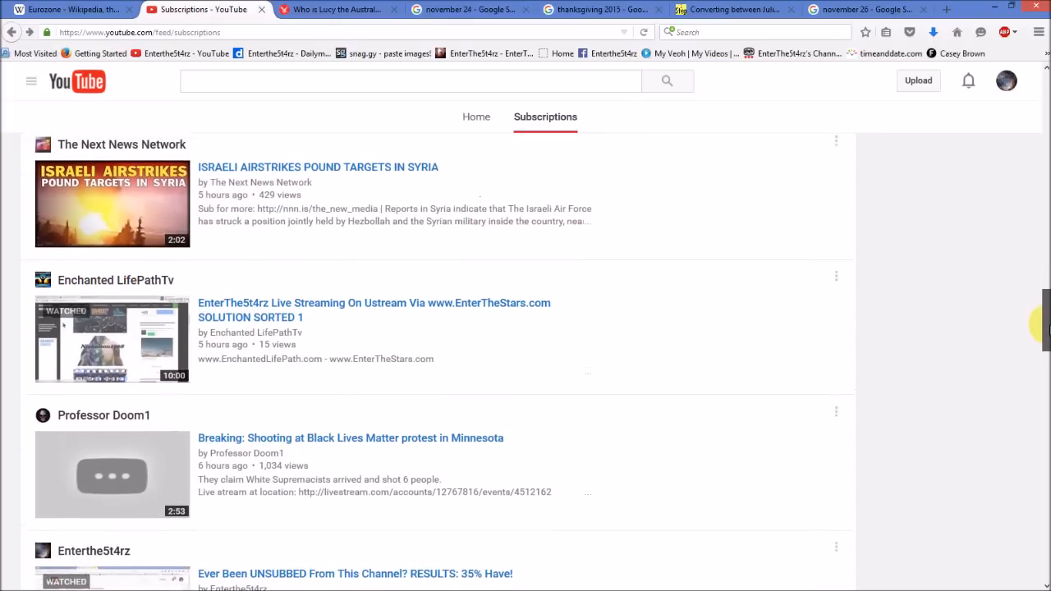
scroll(down, 3)
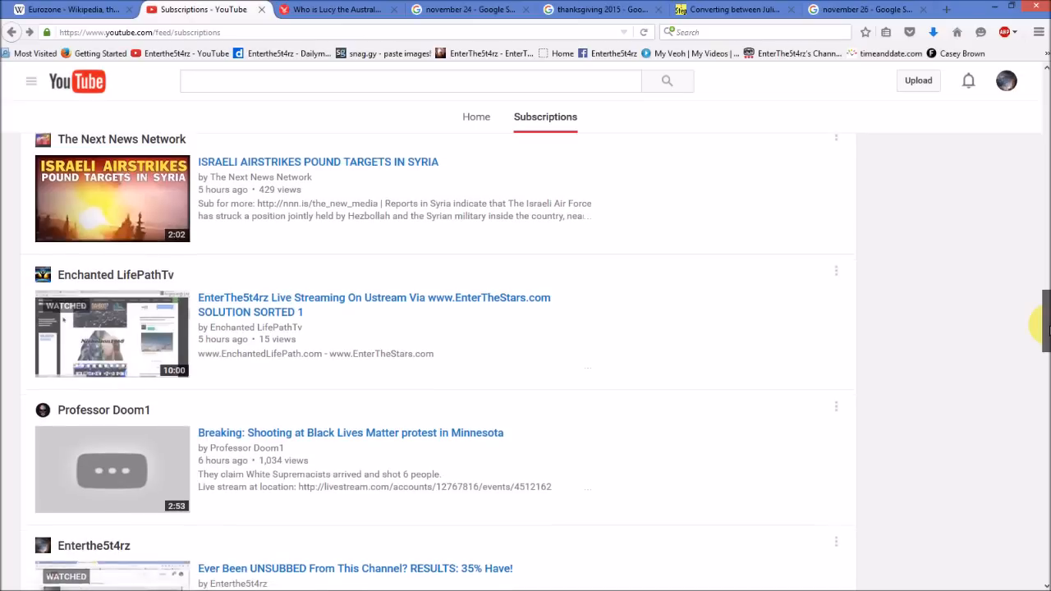
scroll(down, 3)
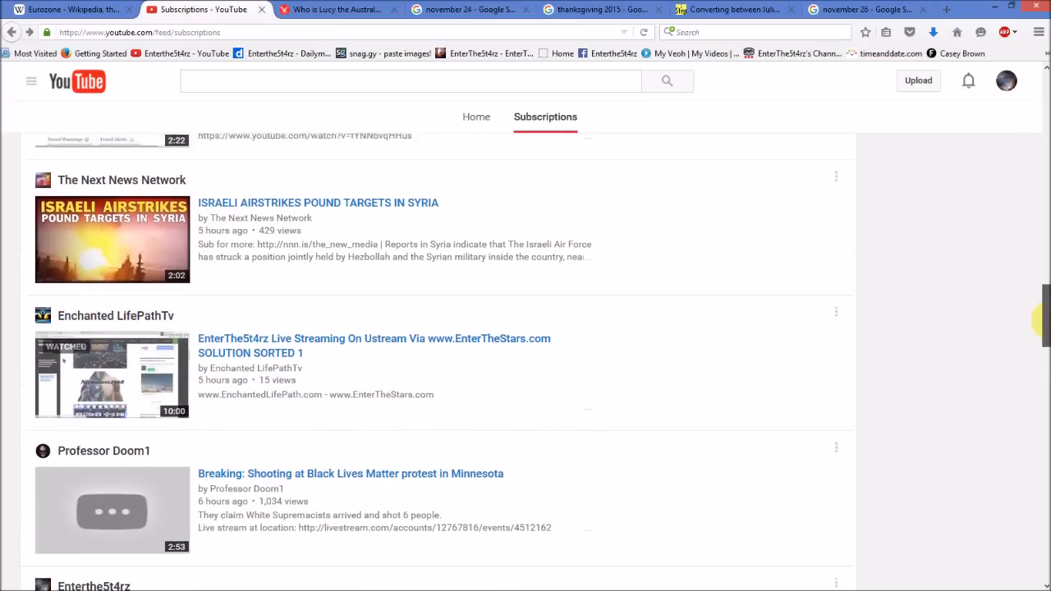
scroll(up, 3)
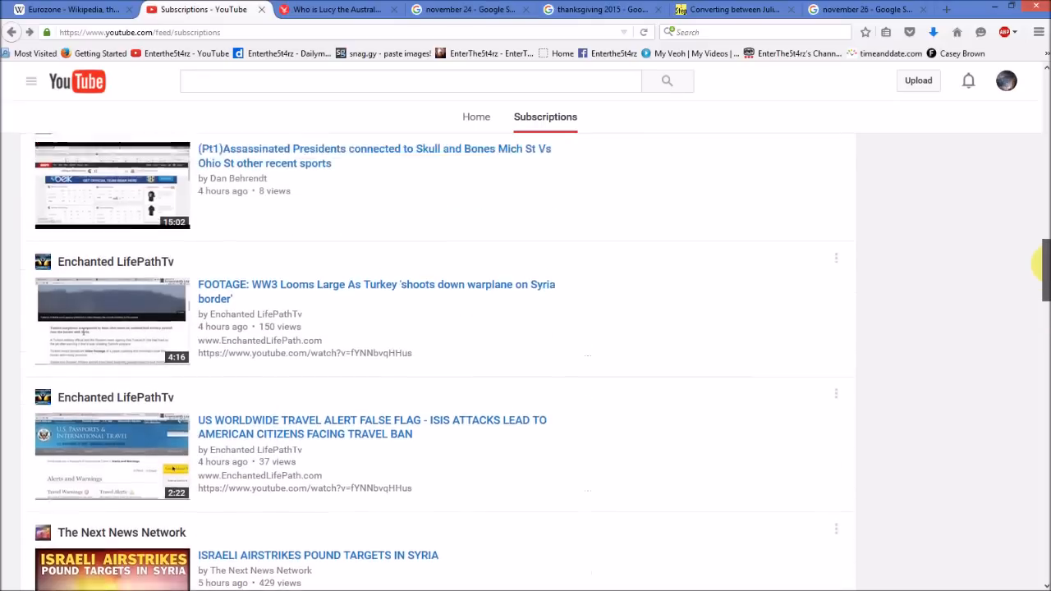
scroll(up, 3)
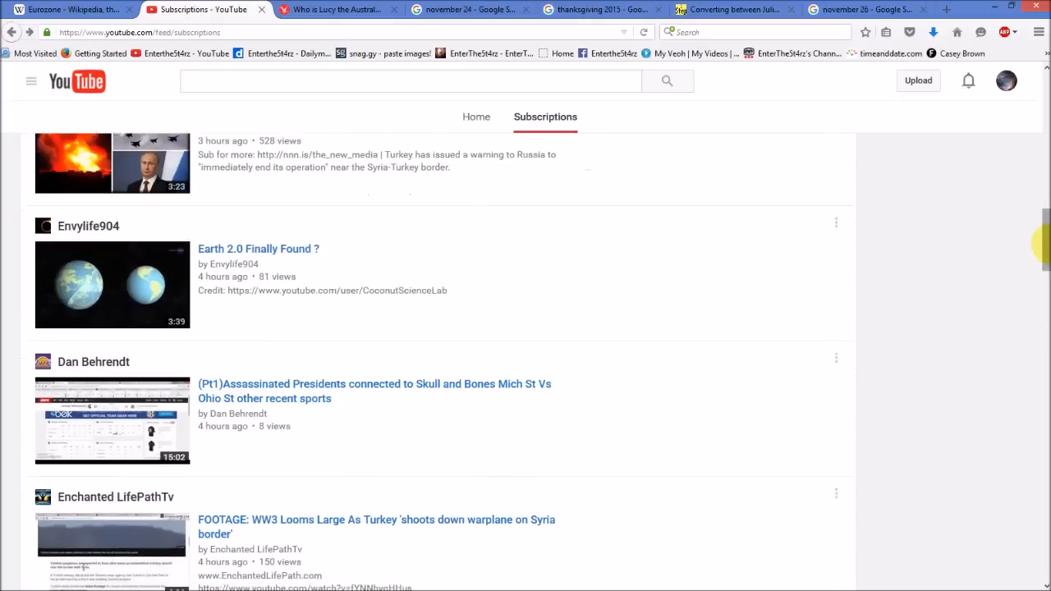
Flip through the Lucy article, the November 24 results and Google's Lucy doodle homepage
click(342, 10)
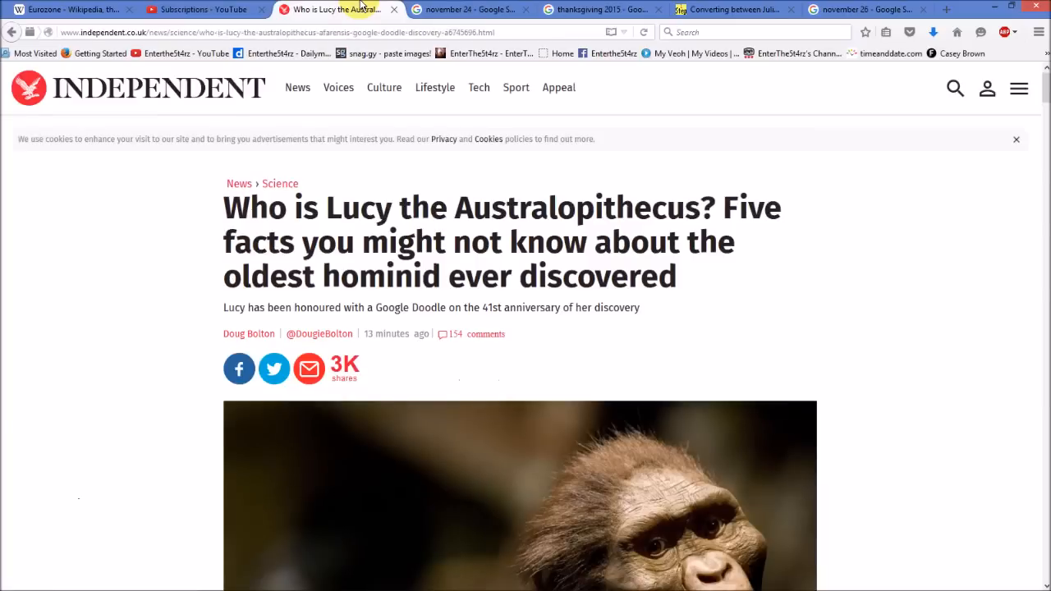
click(480, 10)
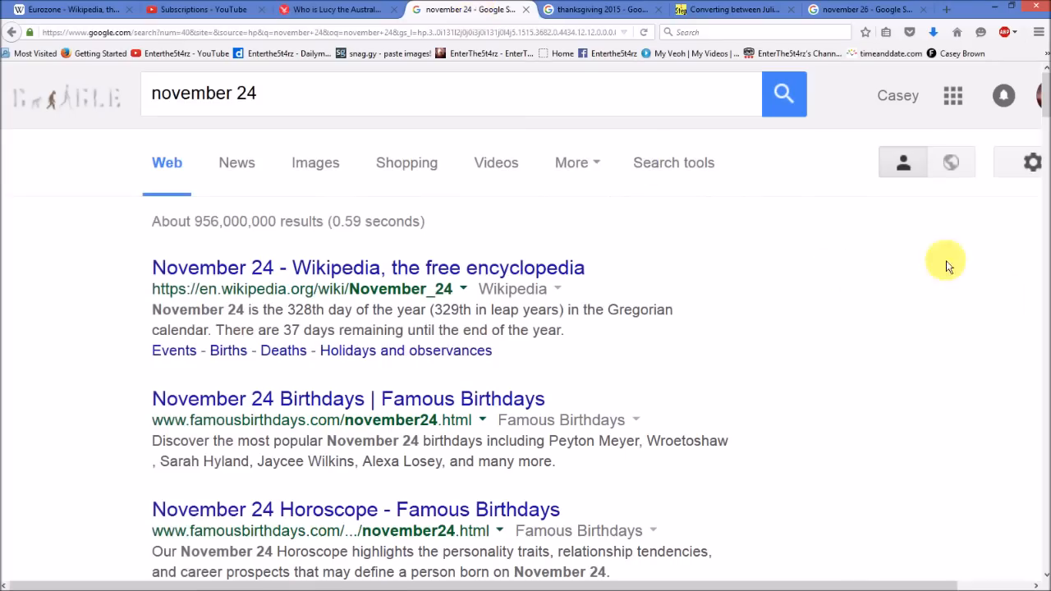
mouse_move(76, 52)
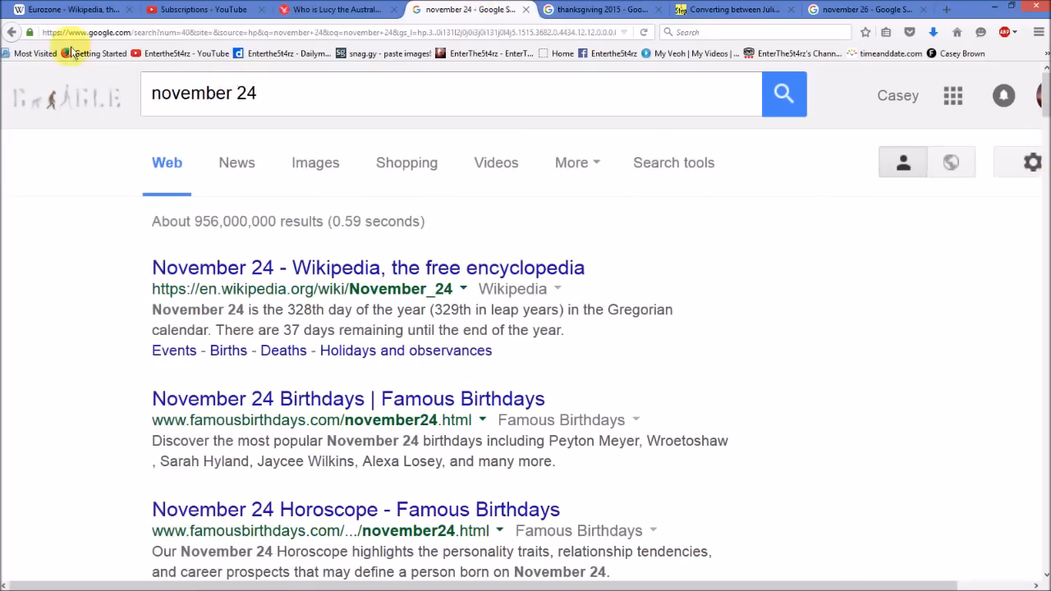
click(13, 40)
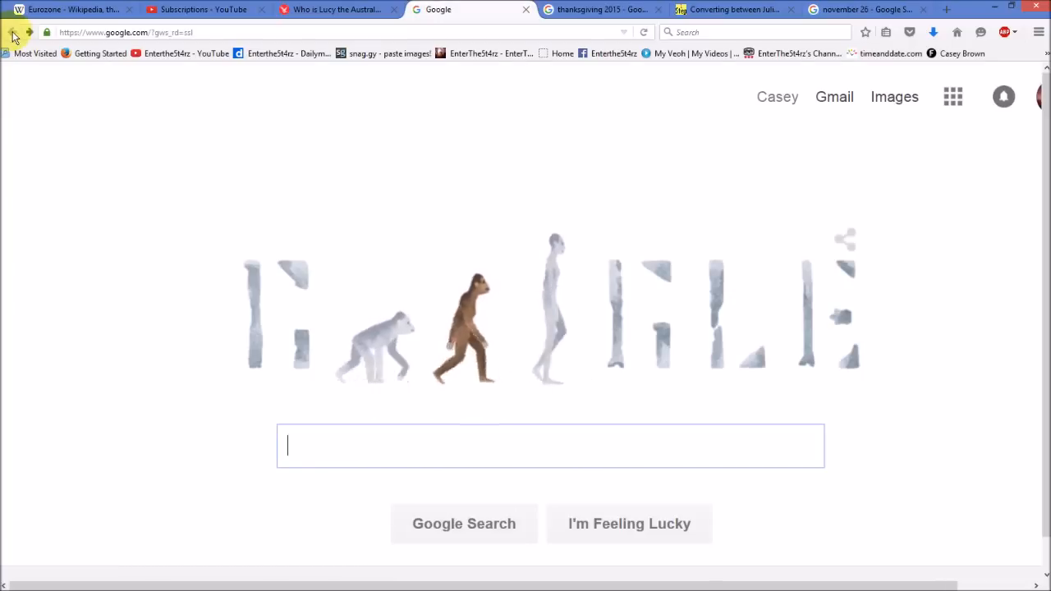
mouse_move(30, 33)
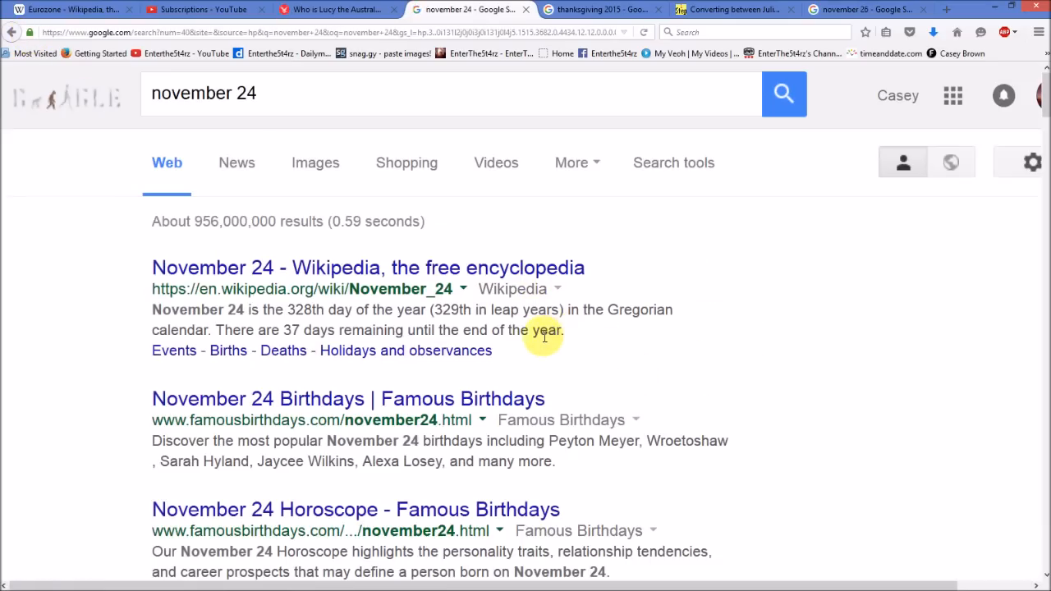
mouse_move(588, 220)
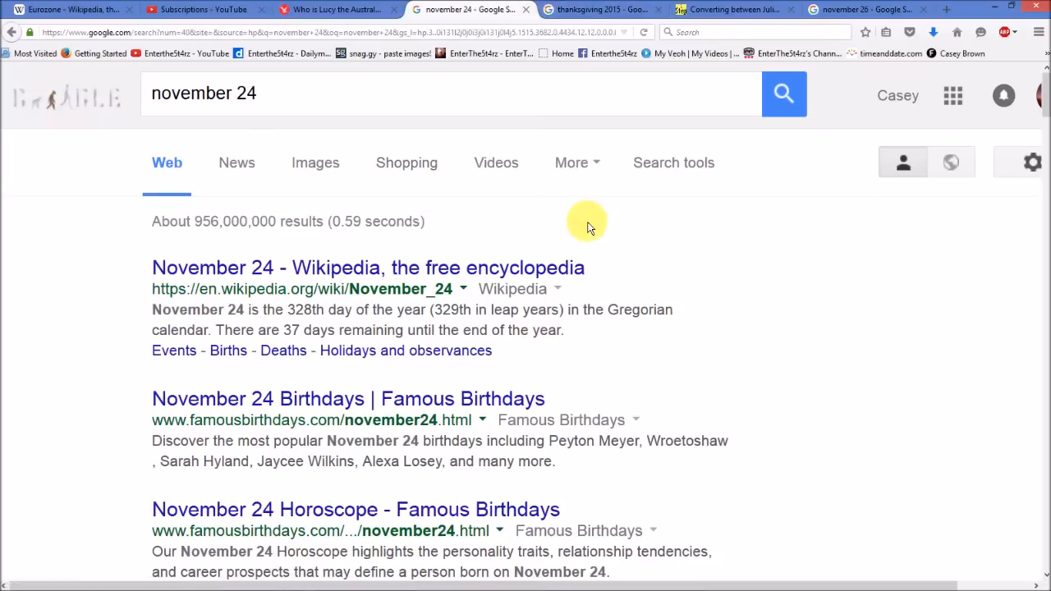
mouse_move(684, 378)
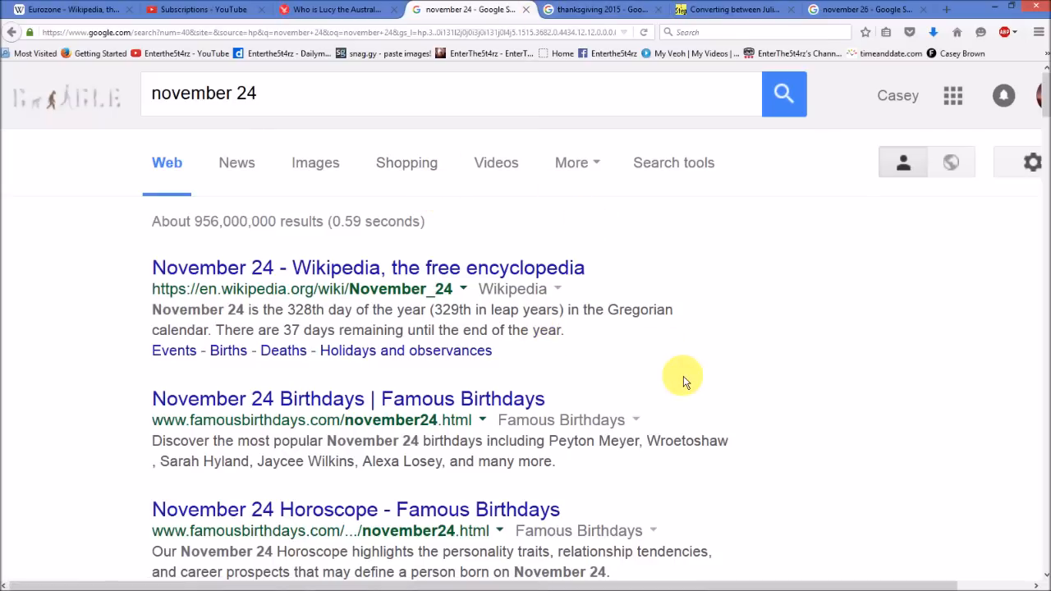
mouse_move(460, 74)
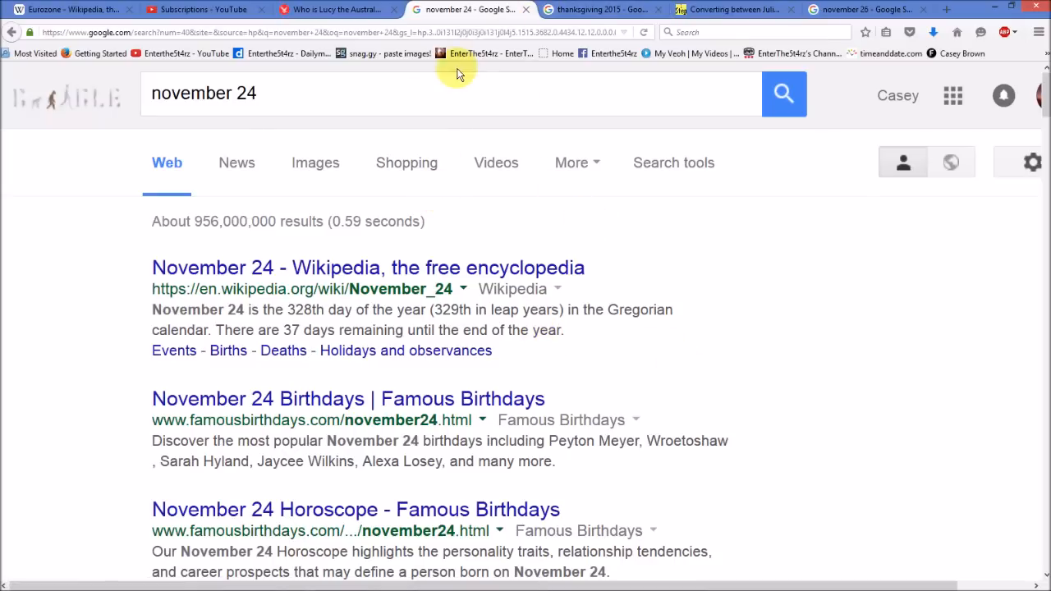
Return to the Lucy article and highlight her discovery year, 1973
click(342, 10)
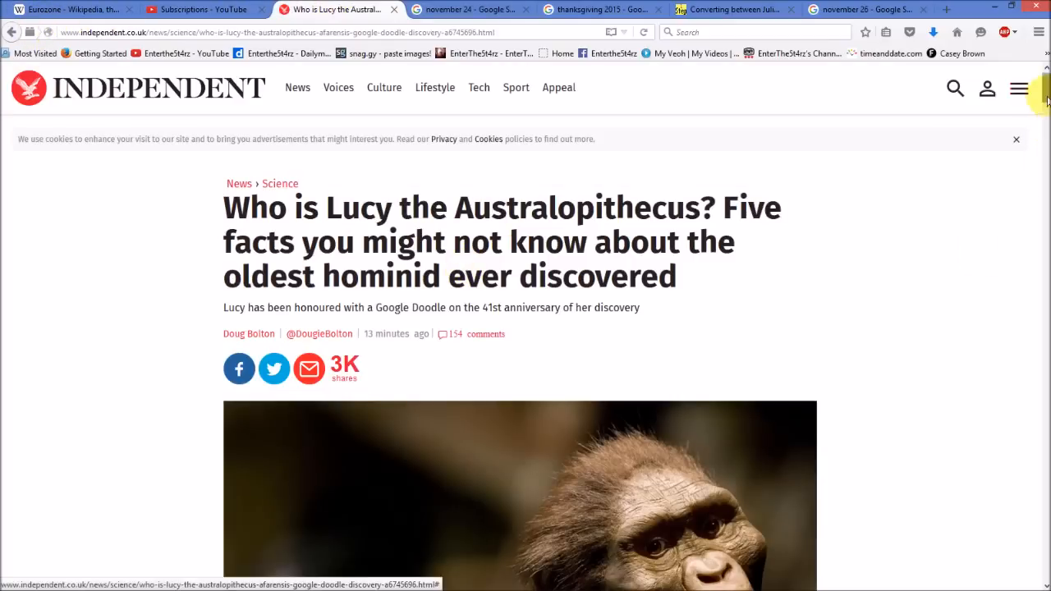
scroll(down, 3)
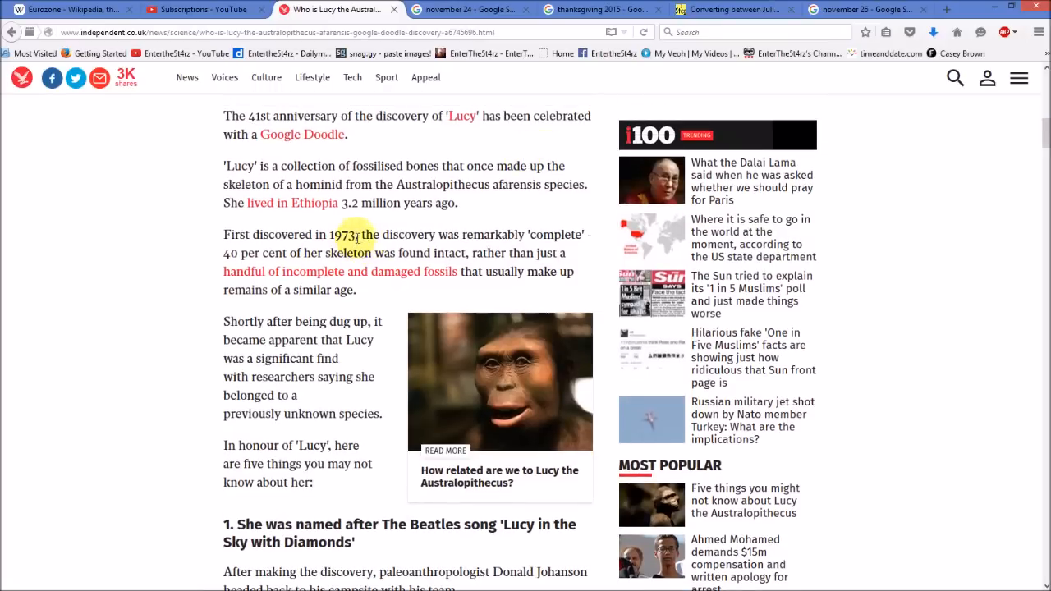
drag(358, 233, 210, 220)
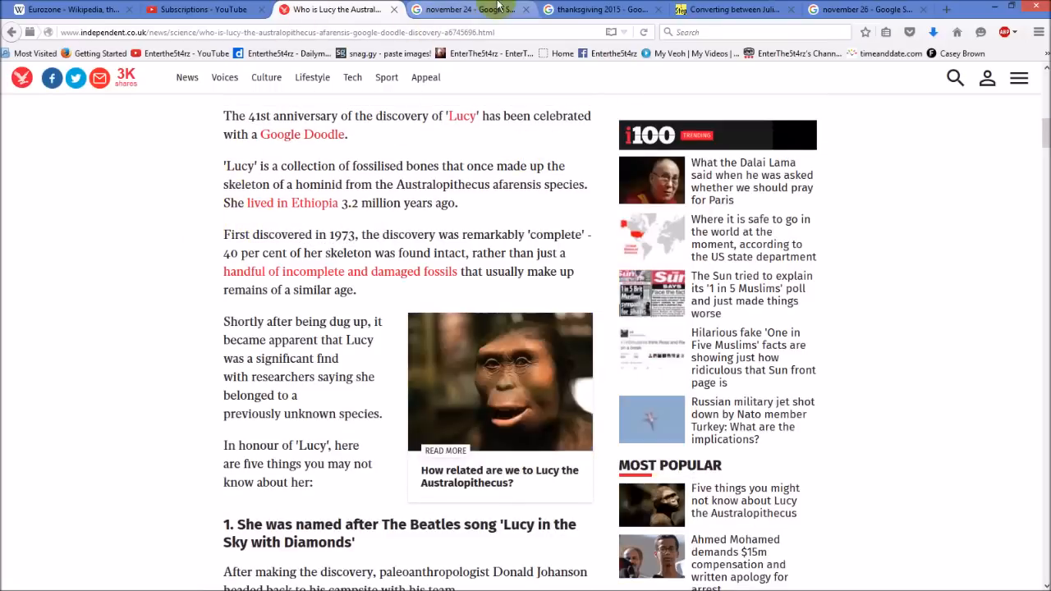
Show the November 24 results and mark the 37 days remaining and the 329th-day leap-year figure
click(468, 10)
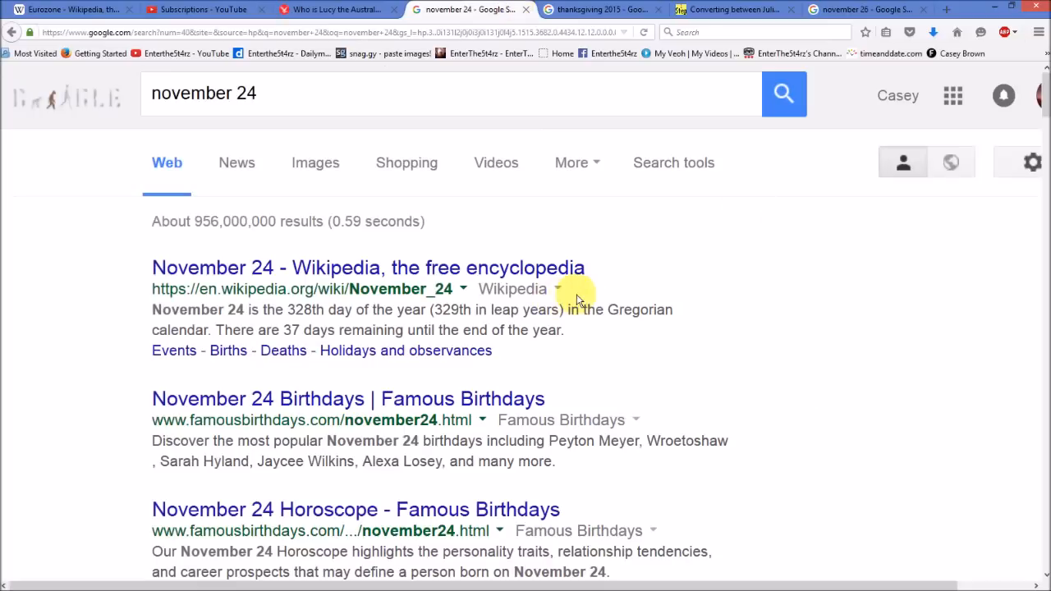
mouse_move(791, 315)
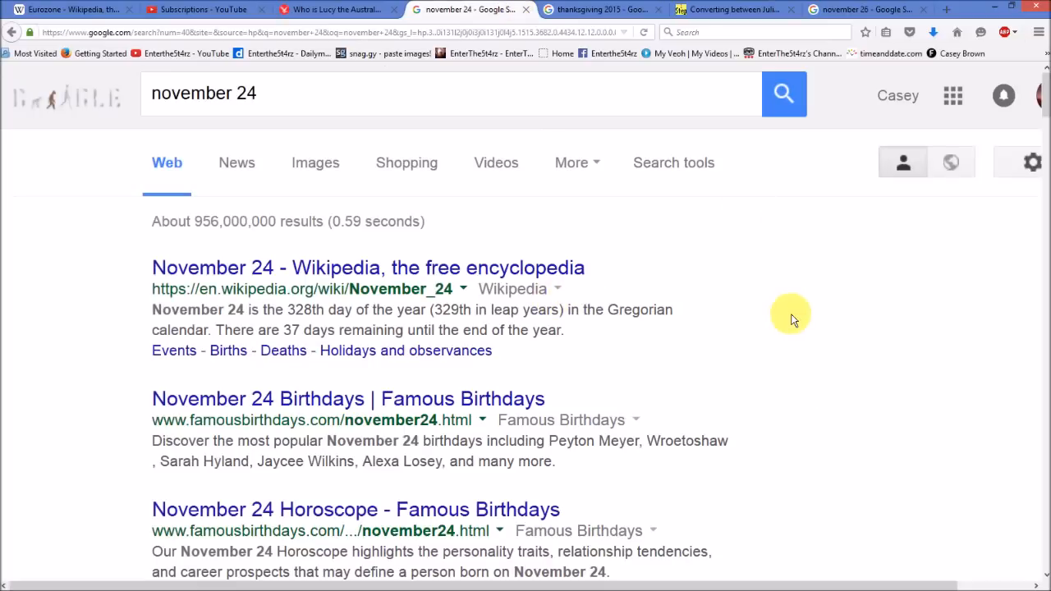
mouse_move(304, 327)
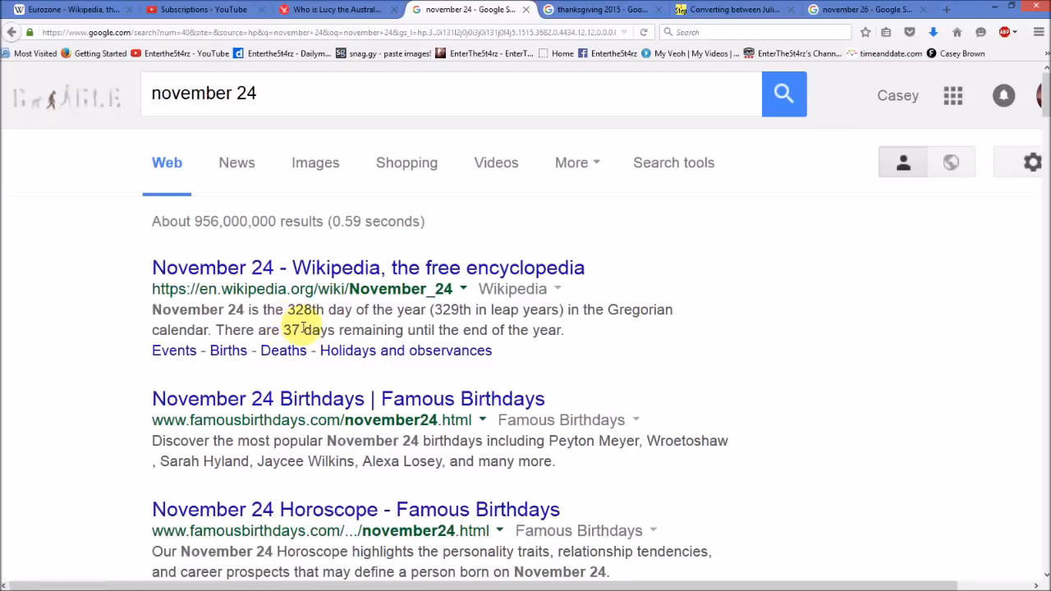
double_click(292, 330)
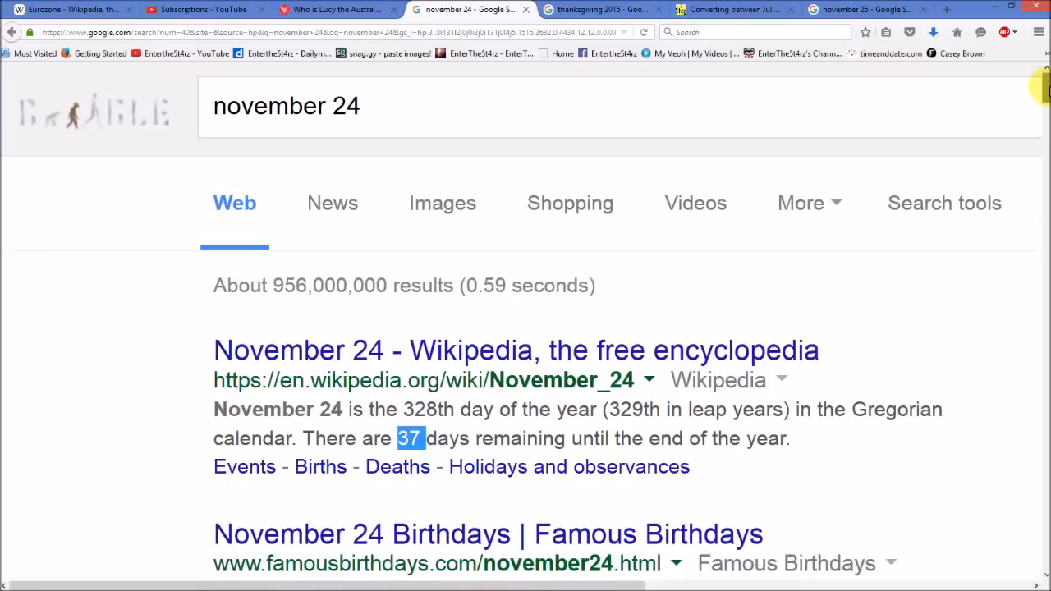
scroll(down, 3)
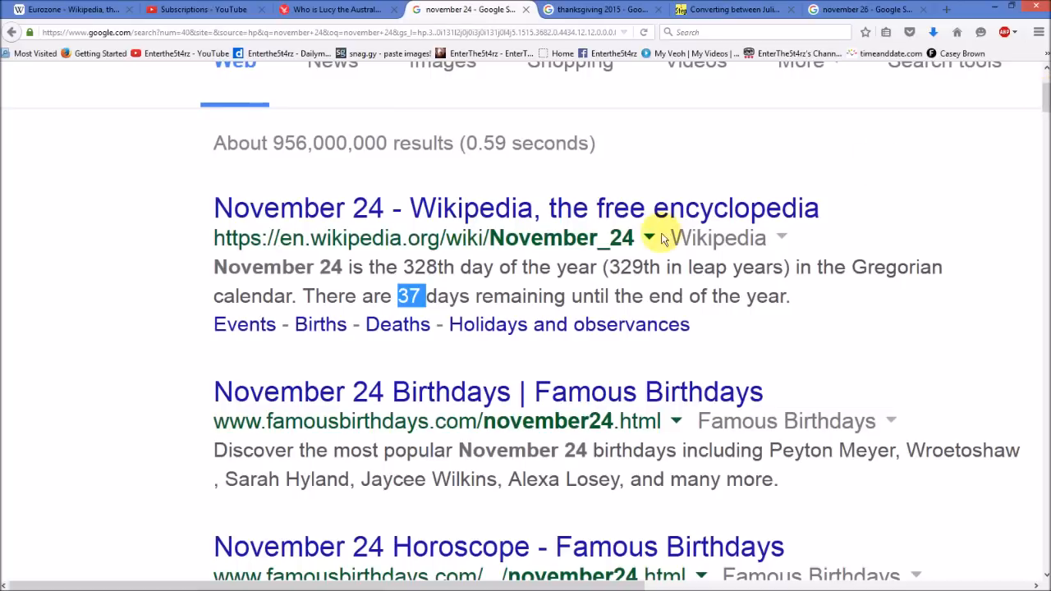
double_click(621, 266)
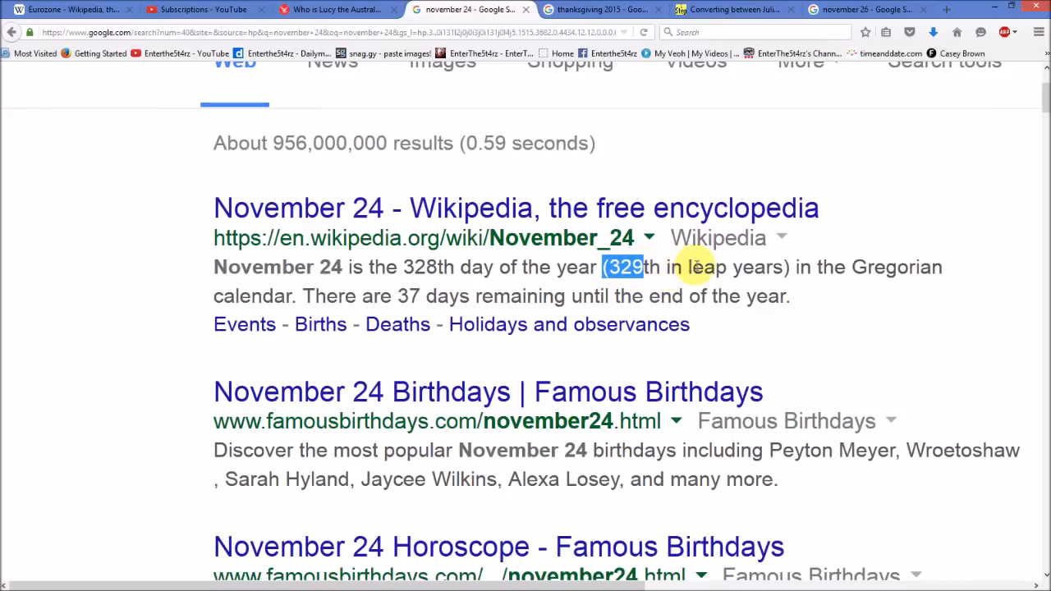
mouse_move(655, 274)
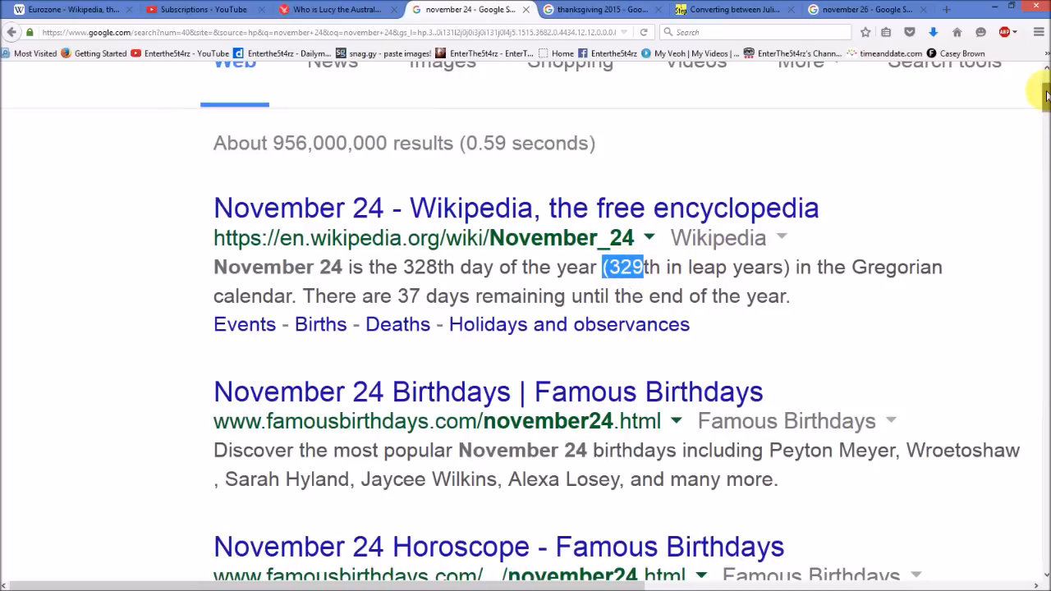
scroll(down, 3)
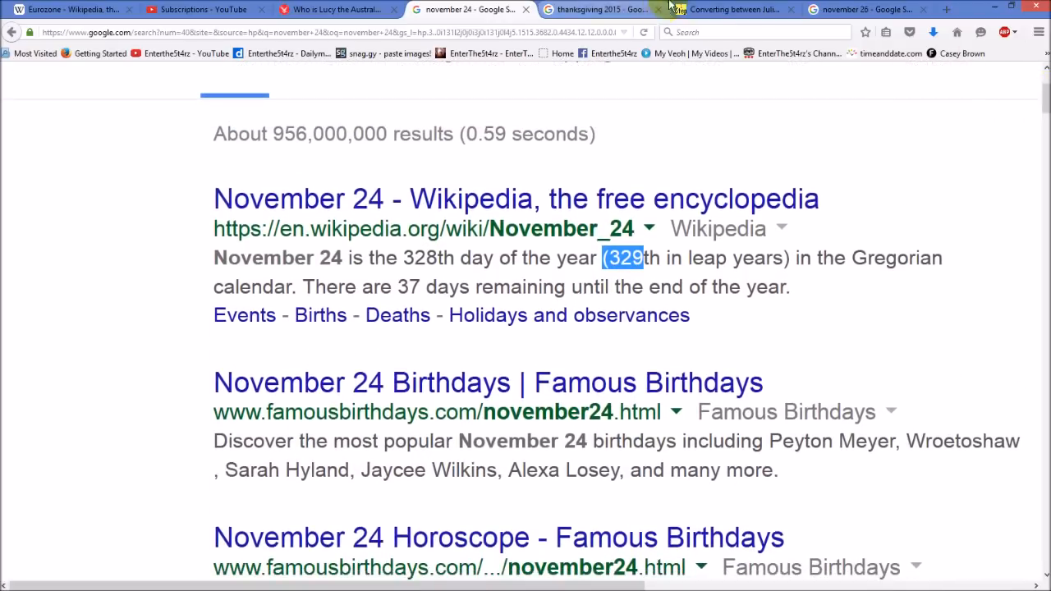
Show the stevemorse.org converter giving Julian November 13, 2015 as Gregorian Thursday, November 26
click(752, 10)
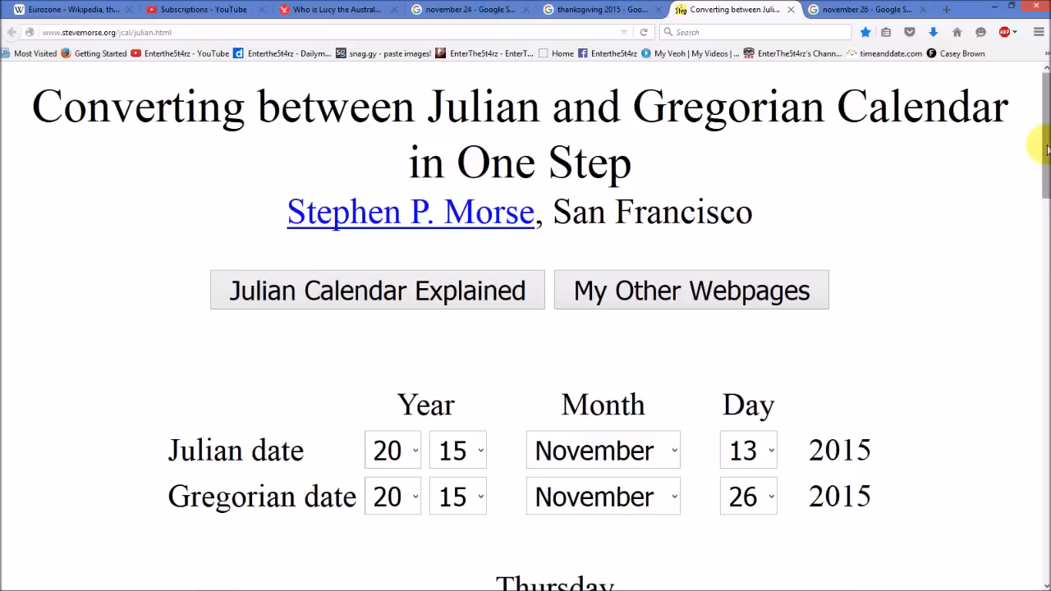
scroll(down, 3)
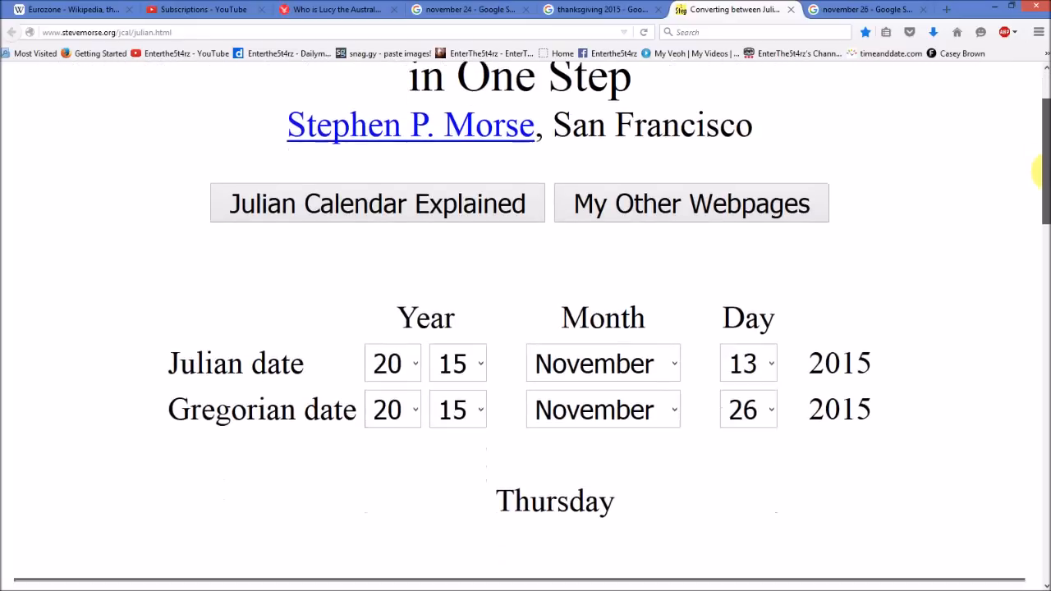
scroll(down, 3)
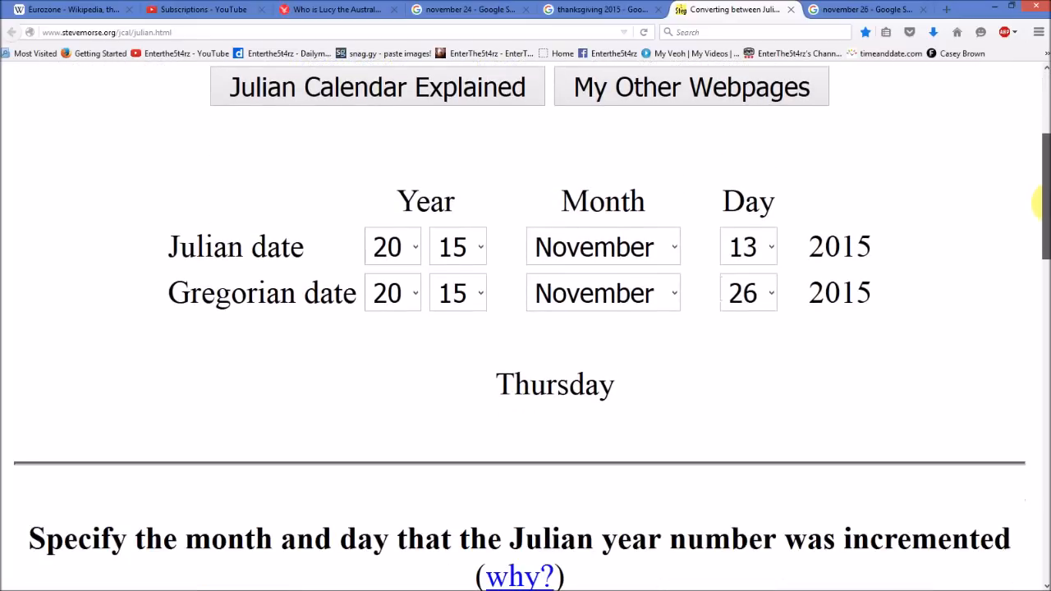
scroll(down, 3)
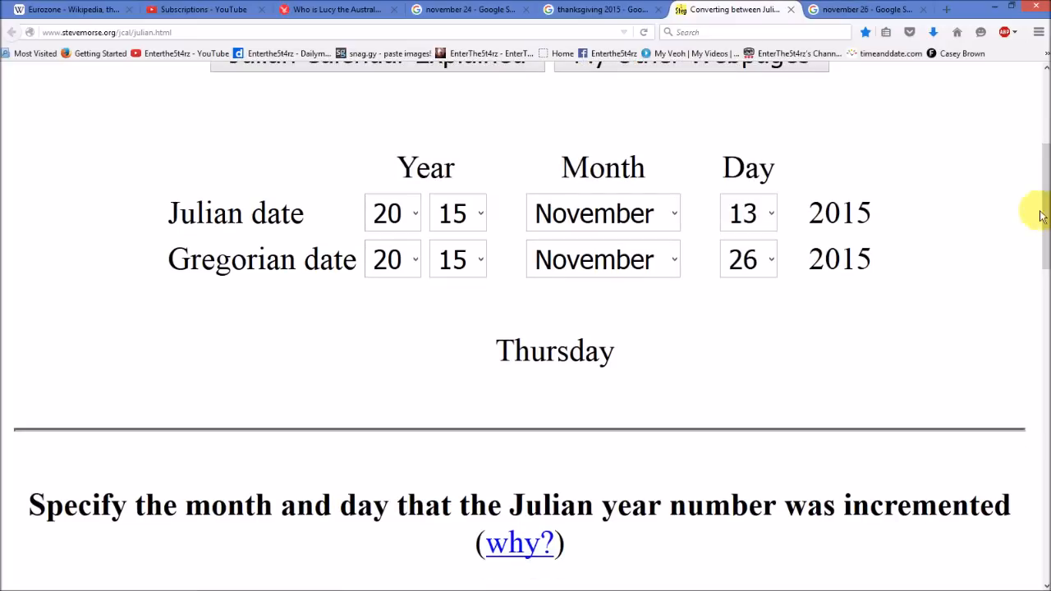
mouse_move(862, 10)
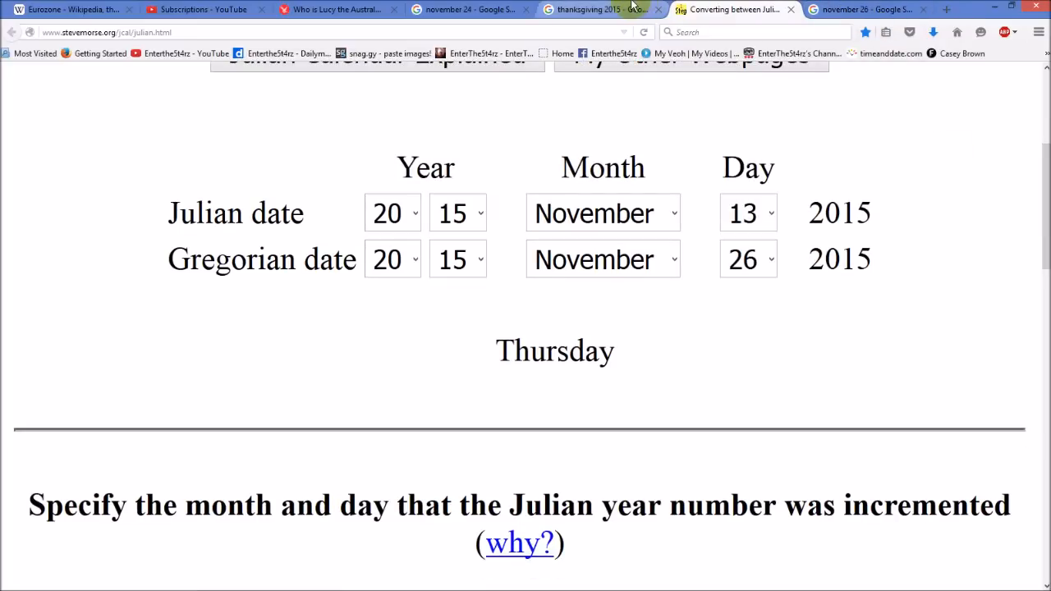
Show Google's Thanksgiving 2015 result: Thursday, November 26
click(608, 10)
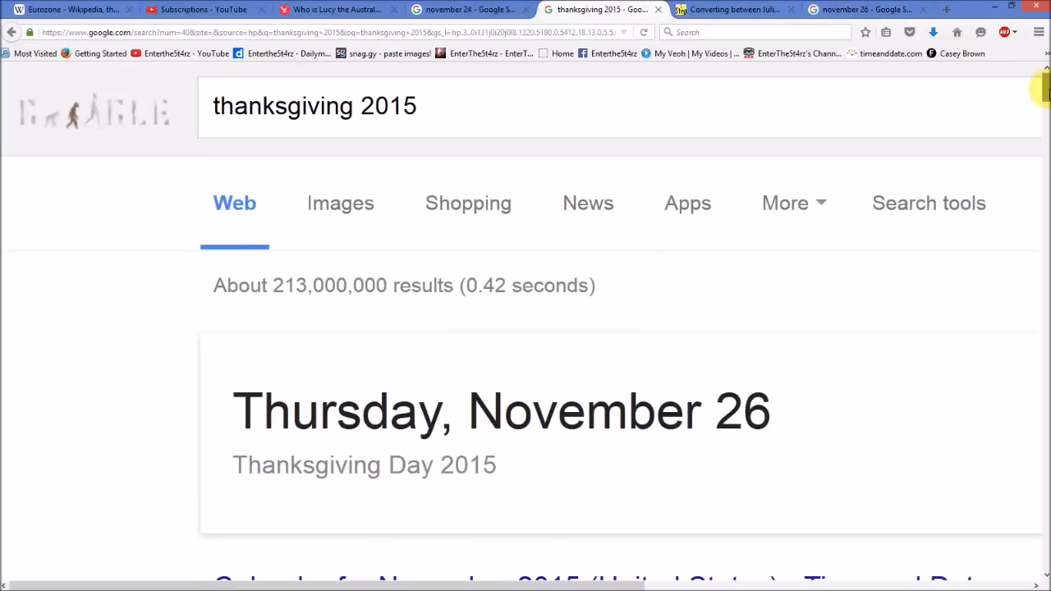
scroll(down, 3)
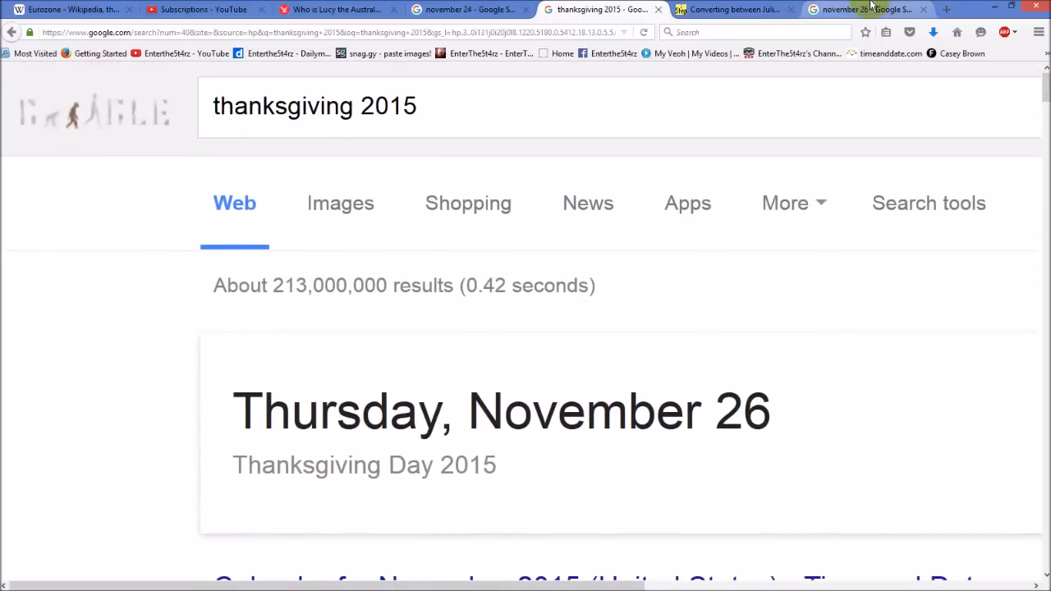
mouse_move(874, 6)
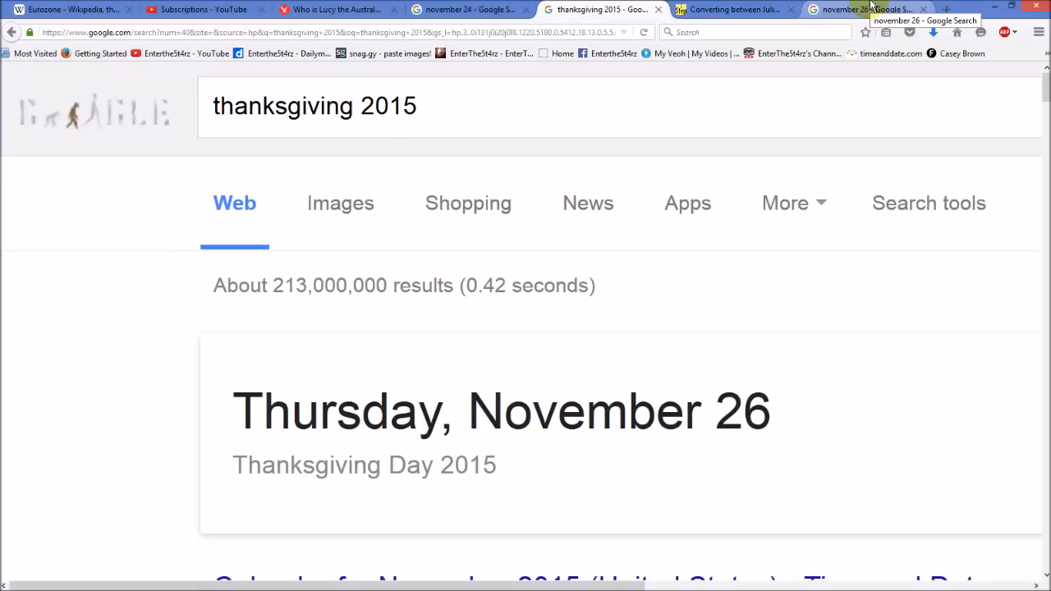
mouse_move(696, 336)
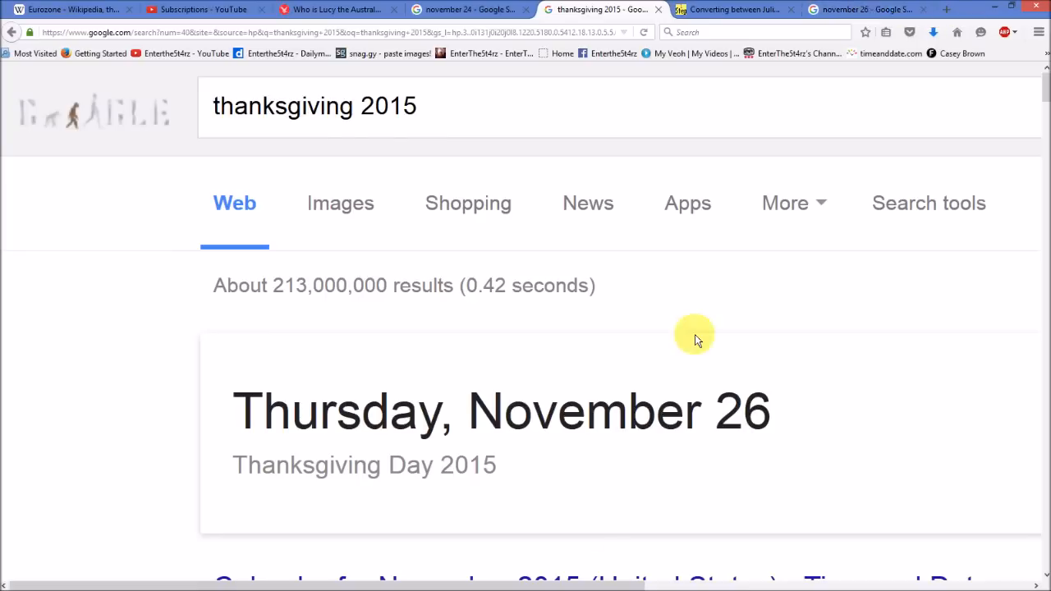